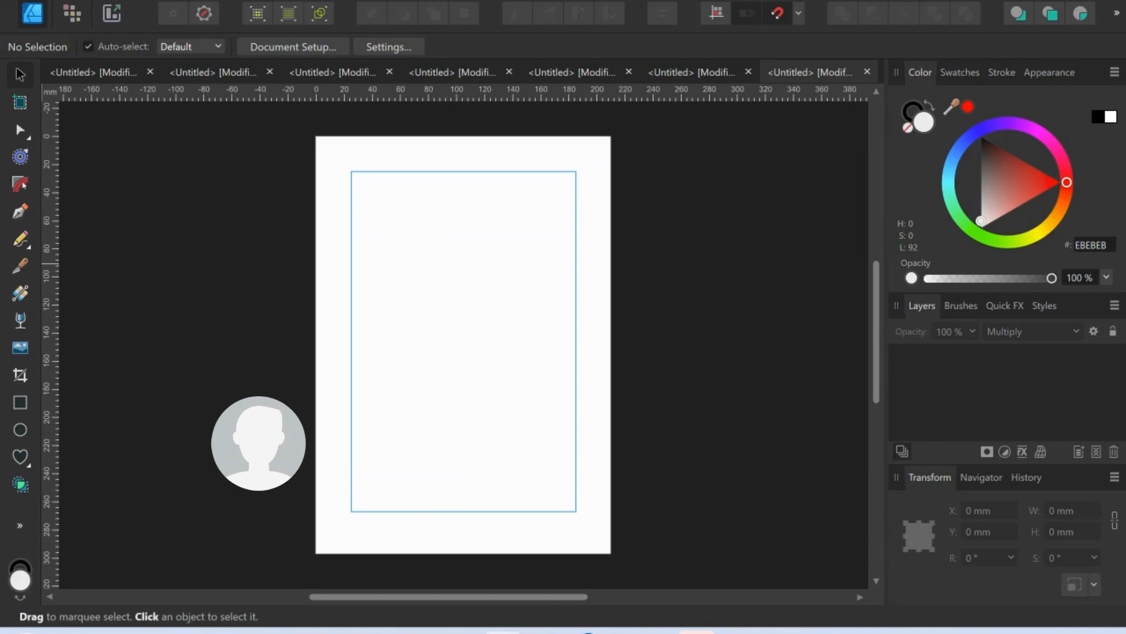
pyautogui.moveTo(20, 348)
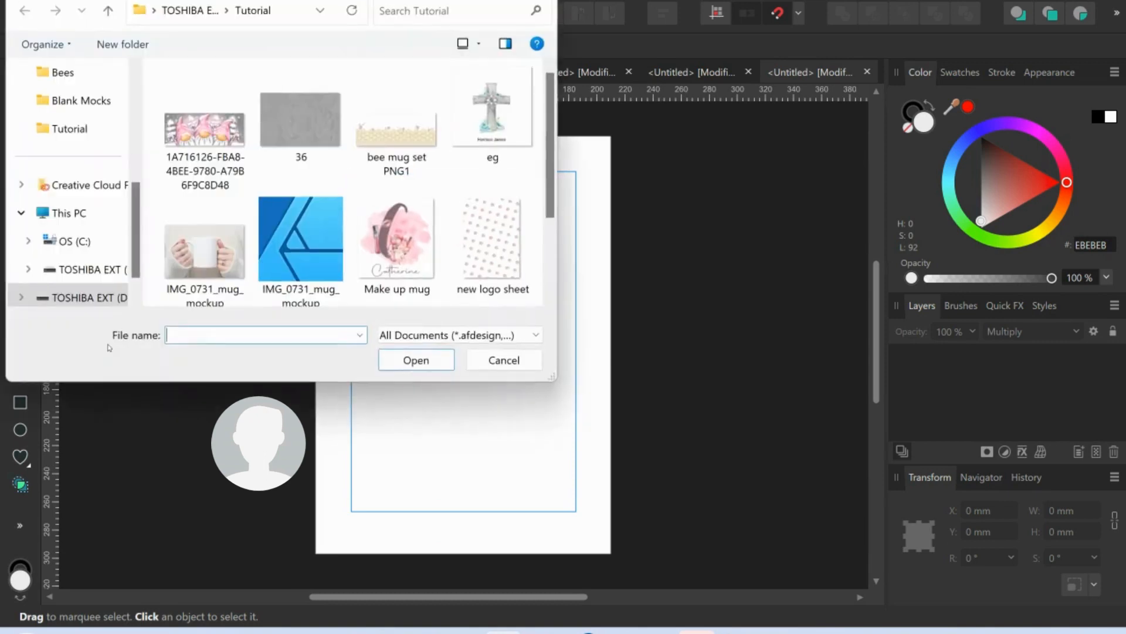
# Place Body 6.png from Beach Babes in Olive Swimsuit > Bodies onto the A4 page
pyautogui.click(93, 270)
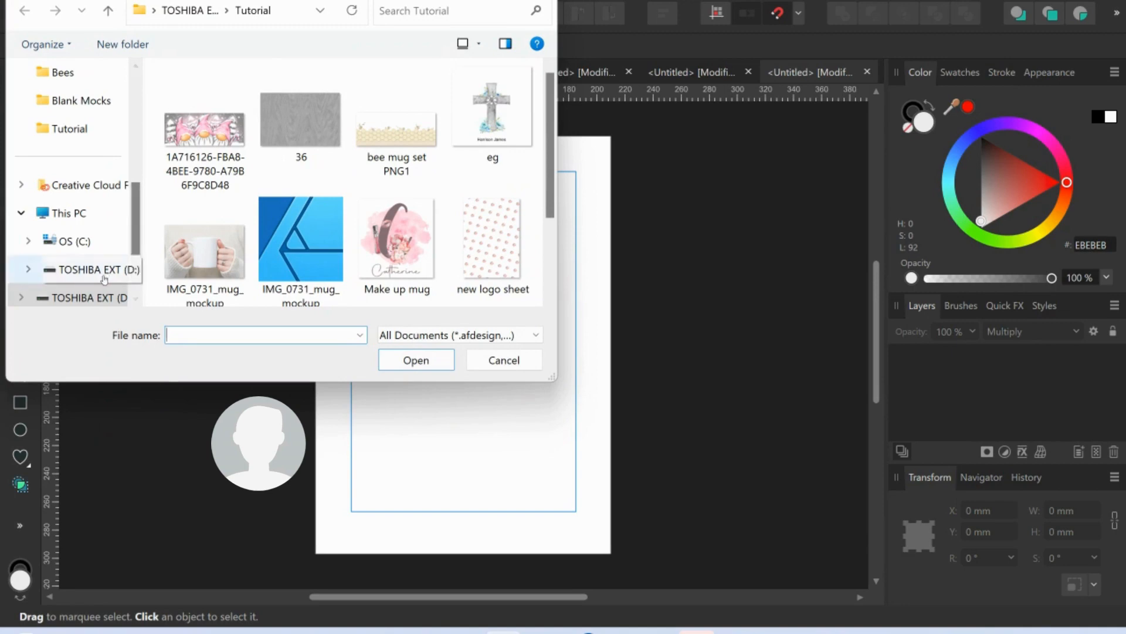
pyautogui.click(93, 270)
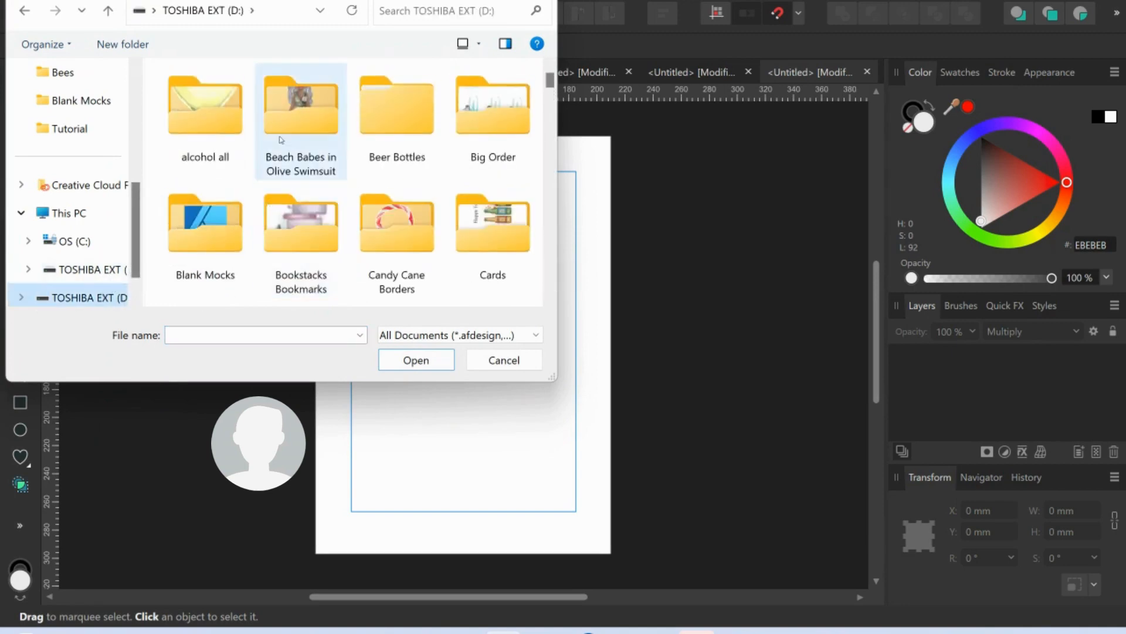
pyautogui.doubleClick(301, 105)
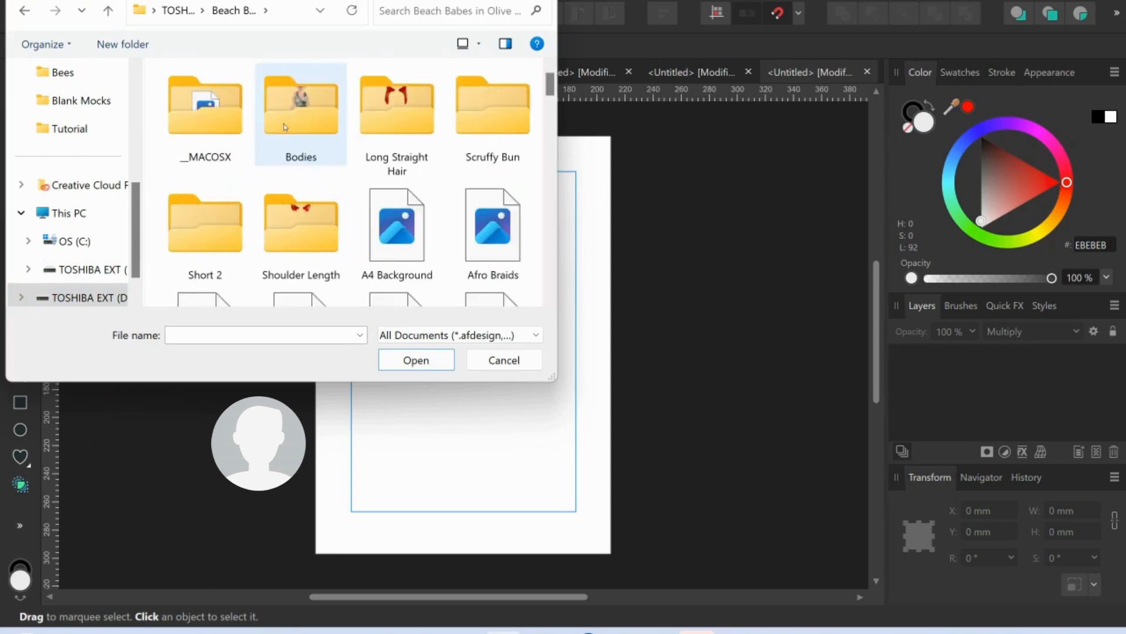
pyautogui.click(396, 104)
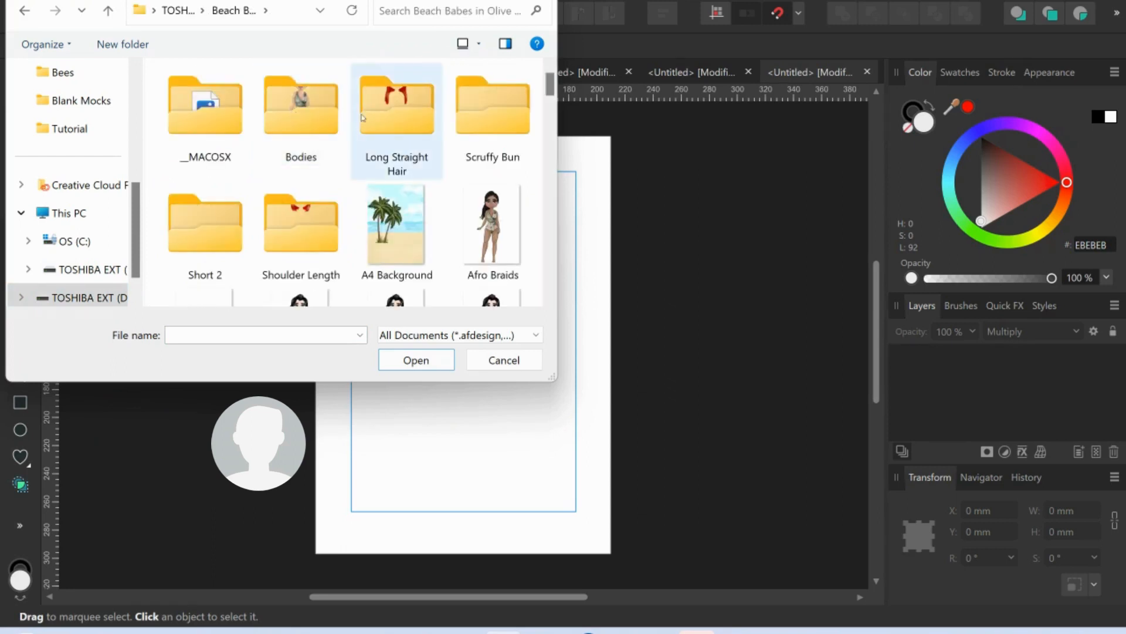
pyautogui.moveTo(493, 108)
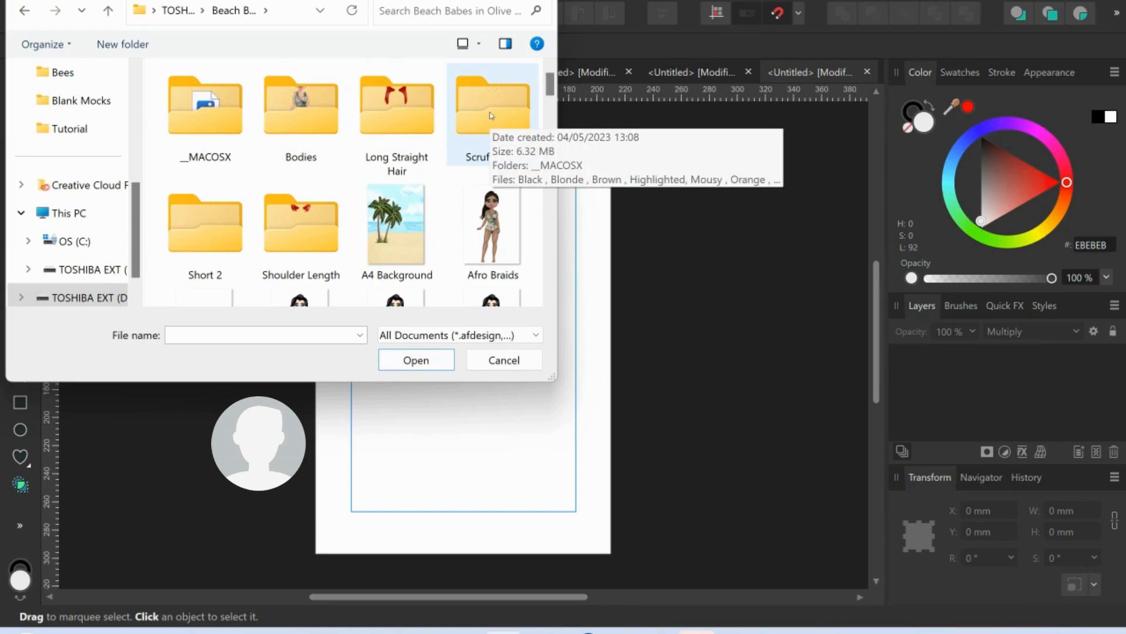
pyautogui.moveTo(433, 247)
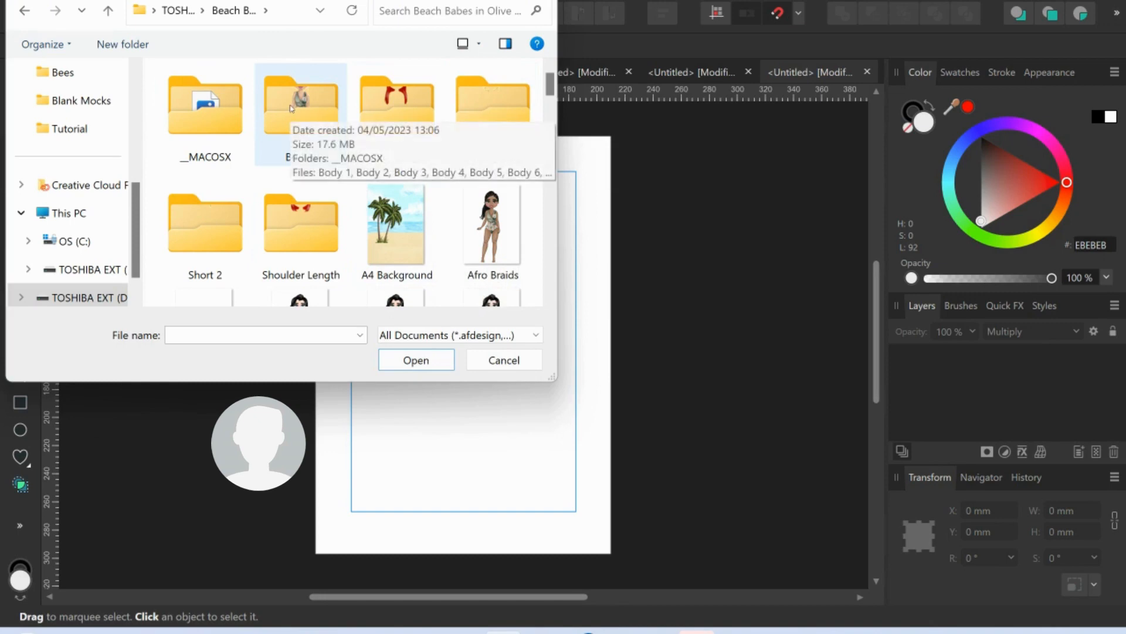
pyautogui.doubleClick(301, 105)
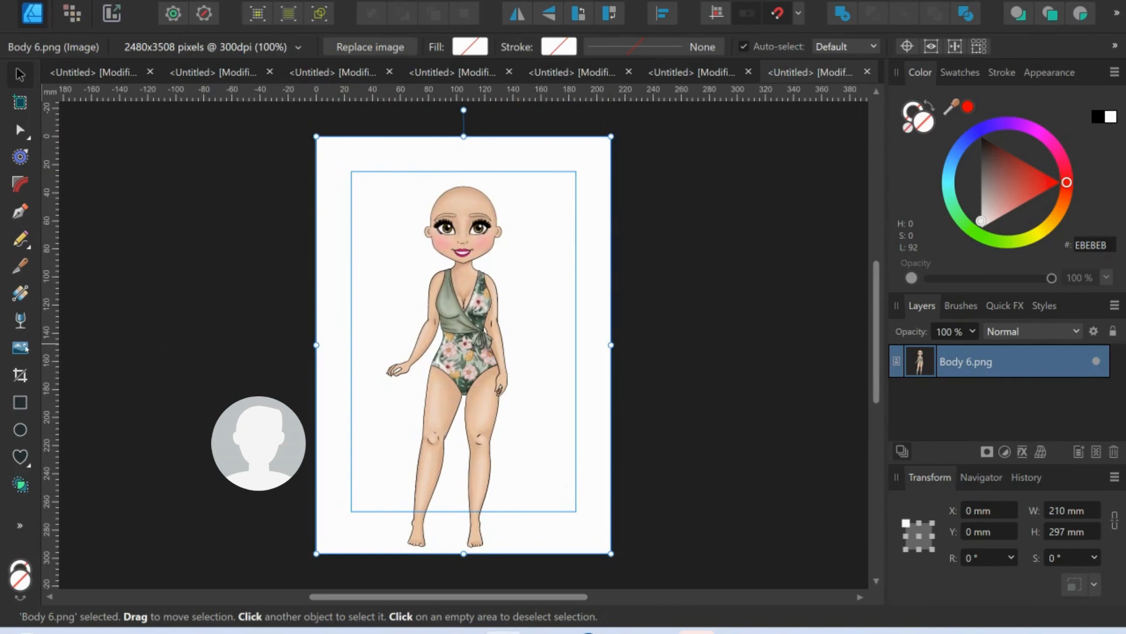
# Place the shoulder-length Black.png hairstyle over the doll's body
pyautogui.click(369, 47)
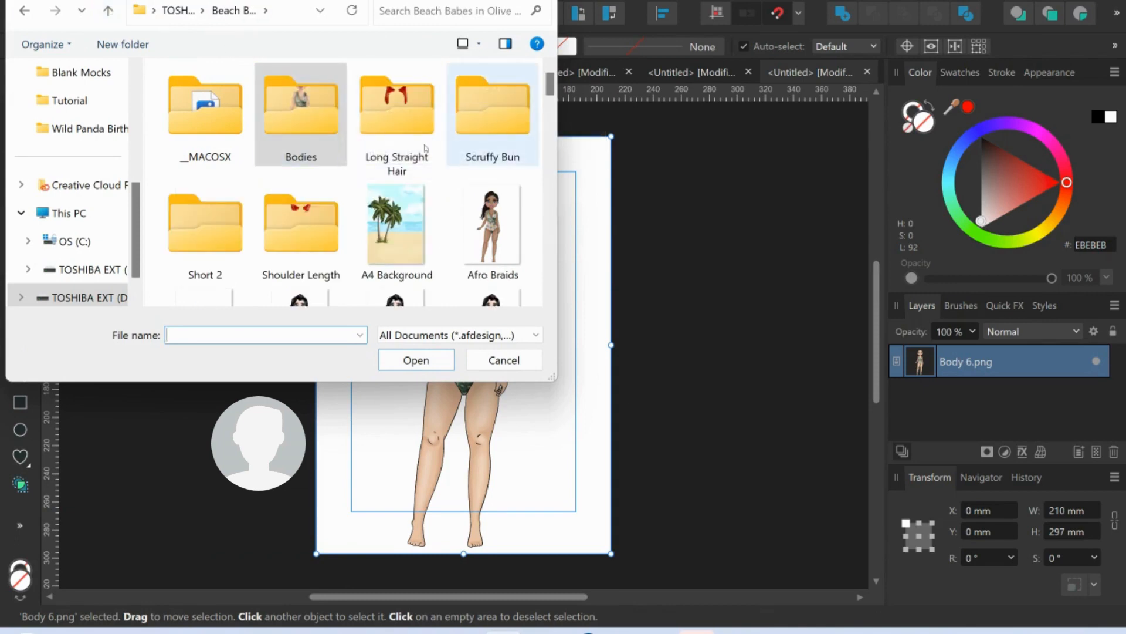
pyautogui.moveTo(300, 223)
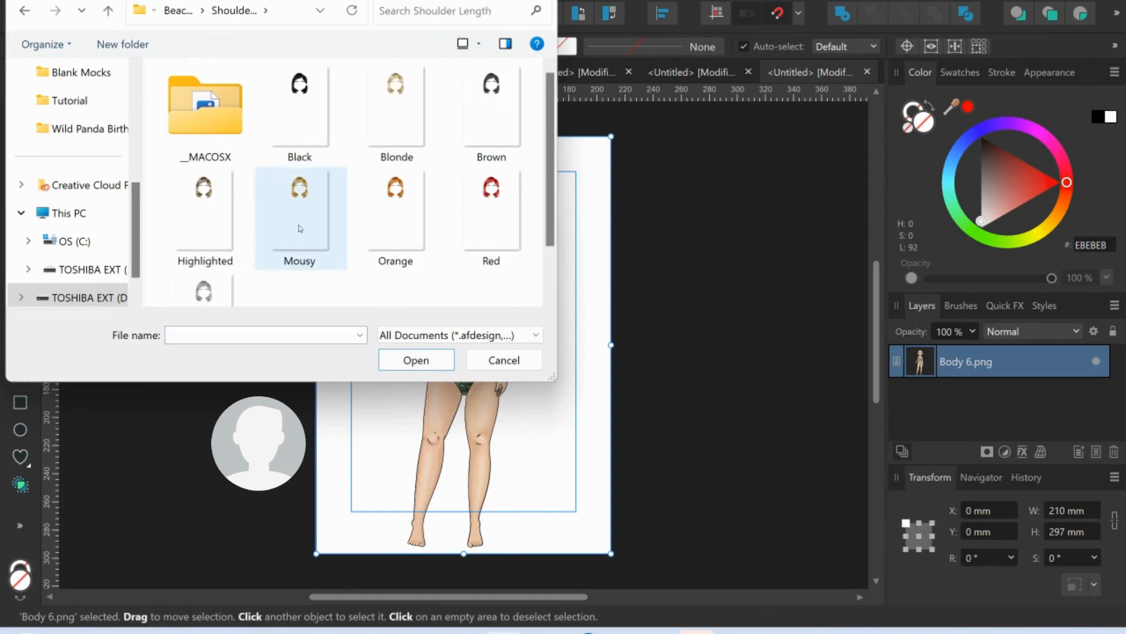
pyautogui.click(415, 359)
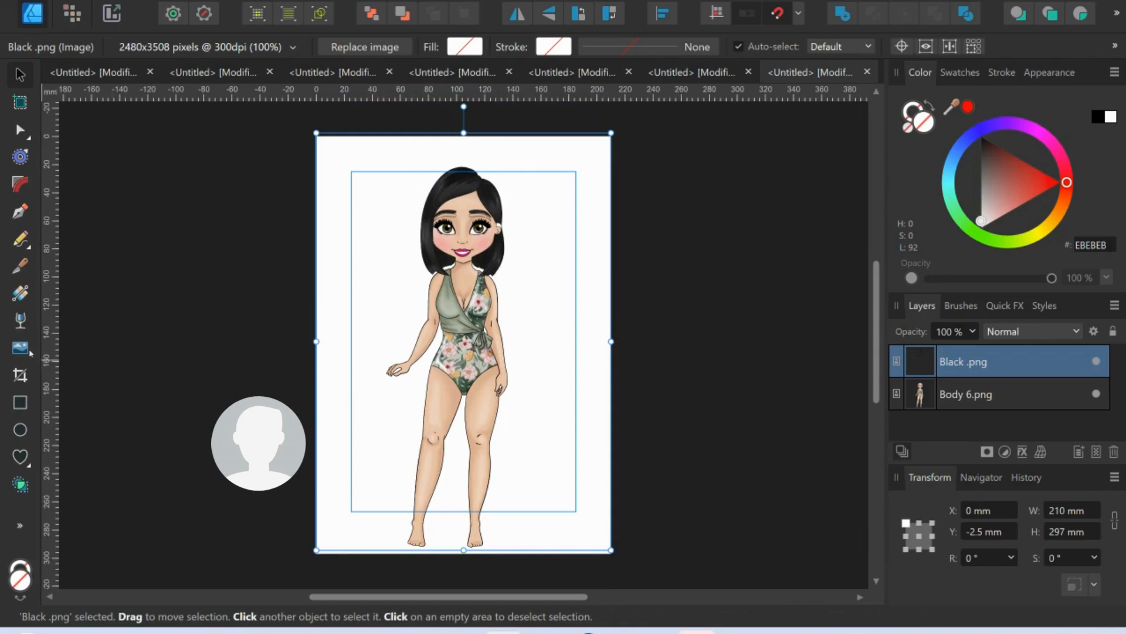
pyautogui.click(364, 46)
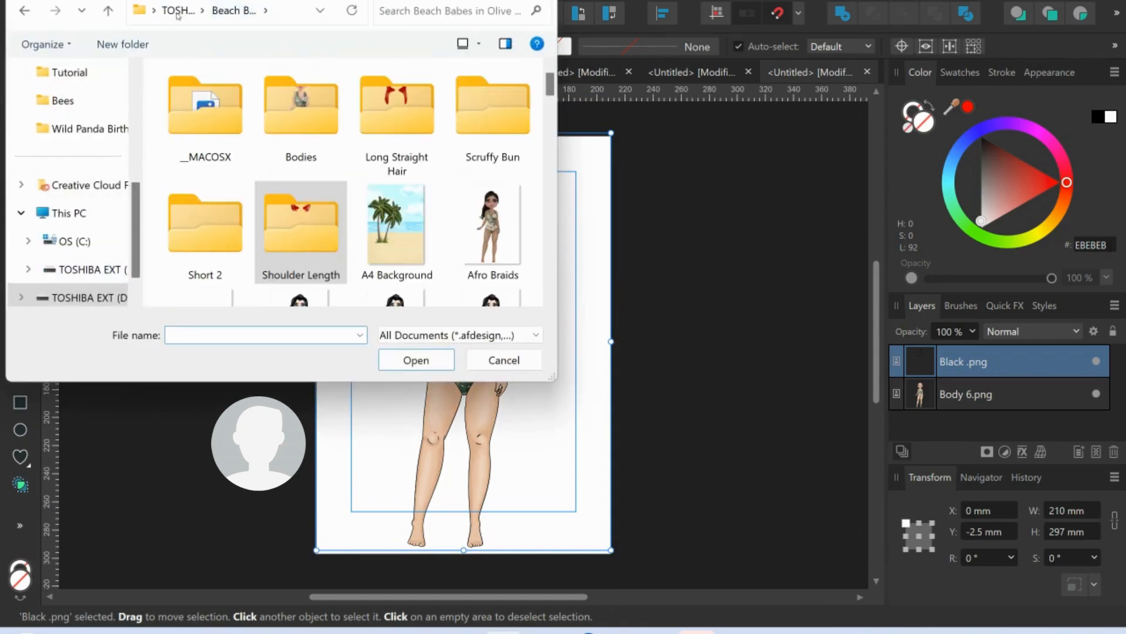
# Place Beach Bag.png beside the page, to the left of the doll
pyautogui.scroll(-3)
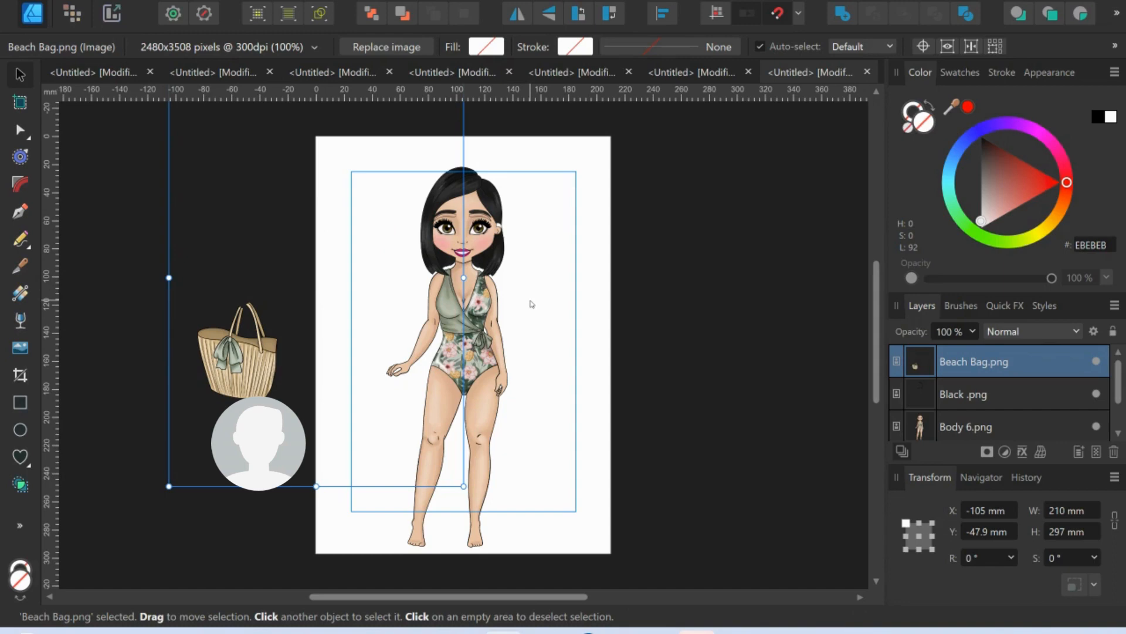
pyautogui.moveTo(736, 392)
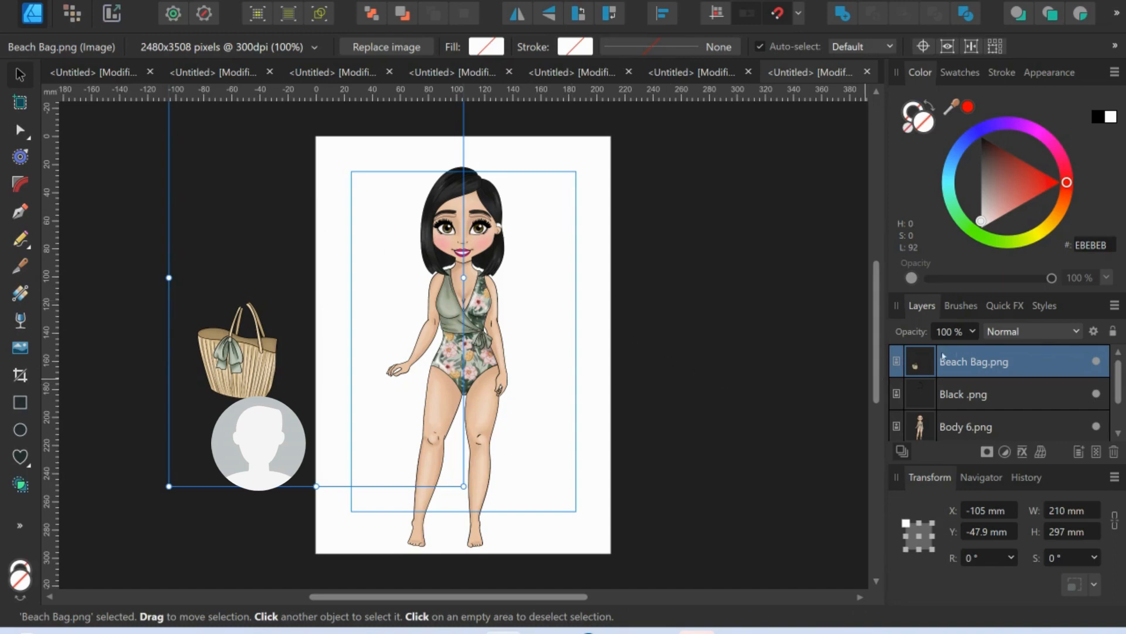
pyautogui.moveTo(1062, 429)
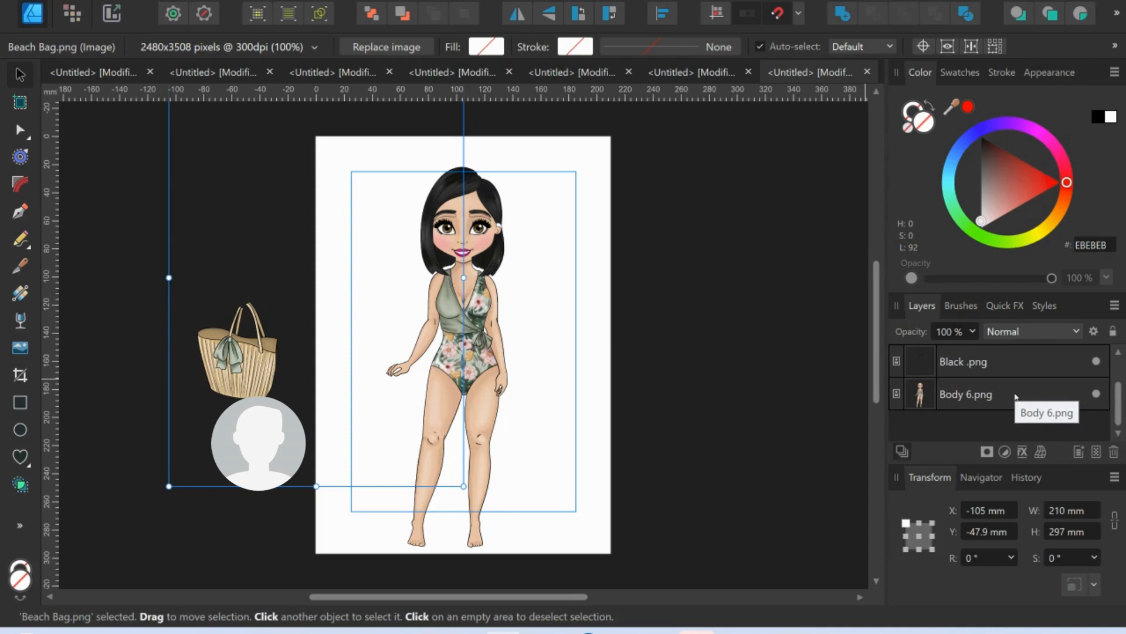
pyautogui.moveTo(1107, 359)
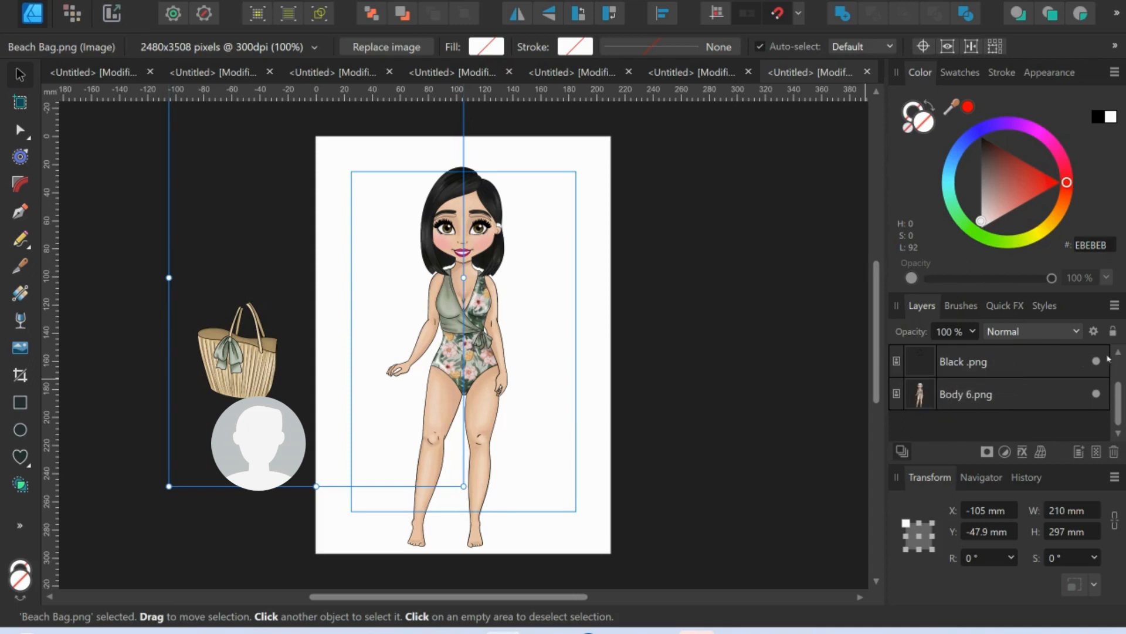
pyautogui.click(975, 361)
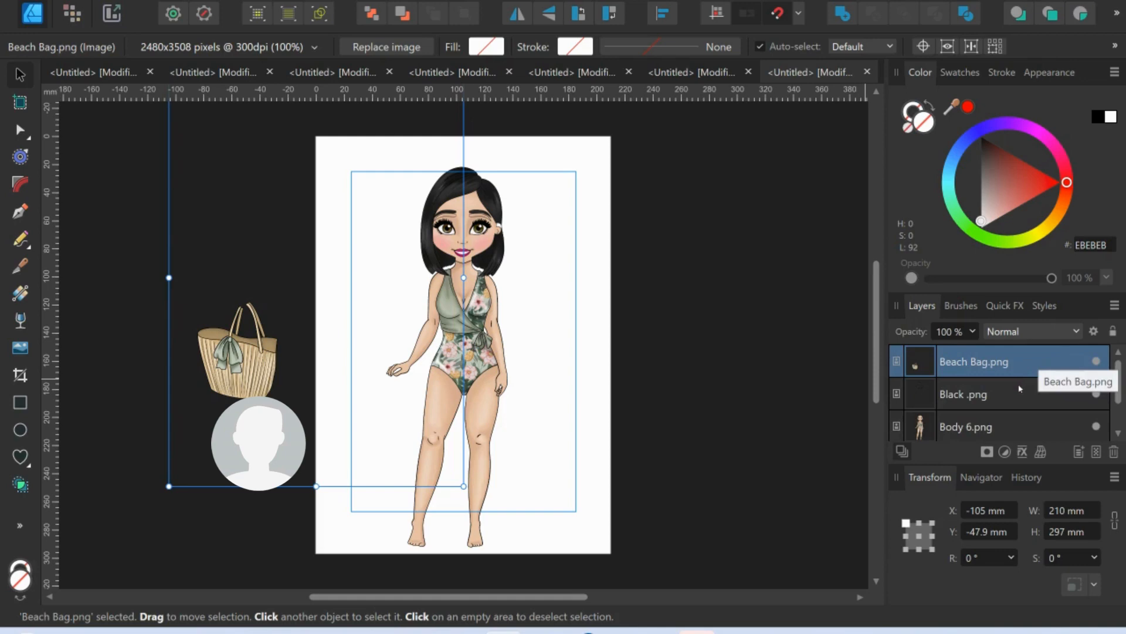
pyautogui.moveTo(997, 396)
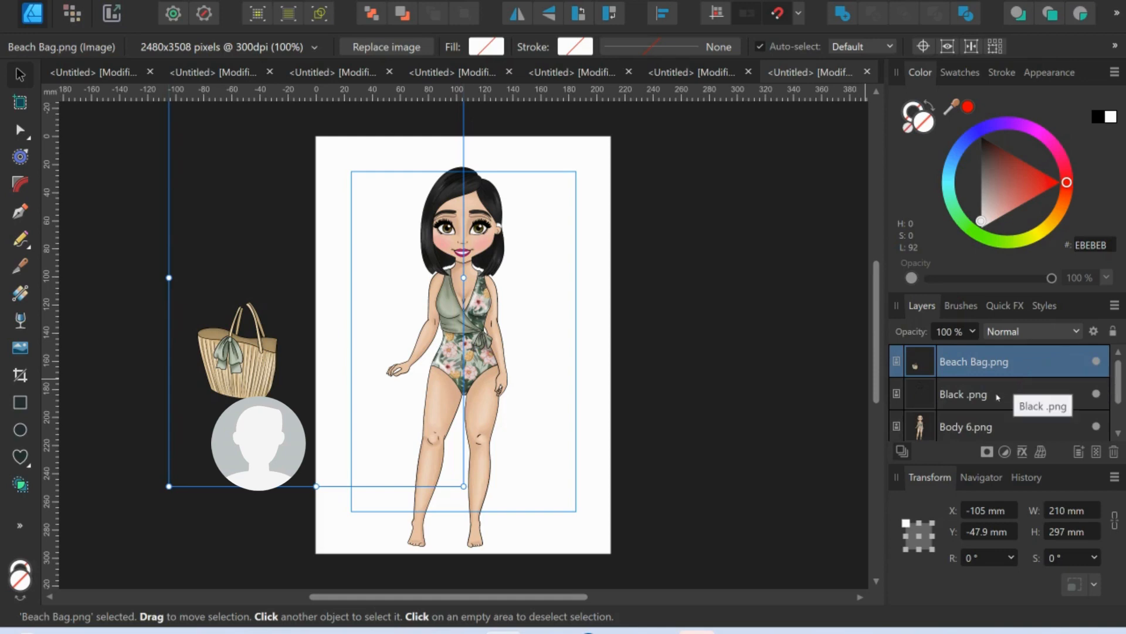
pyautogui.click(963, 394)
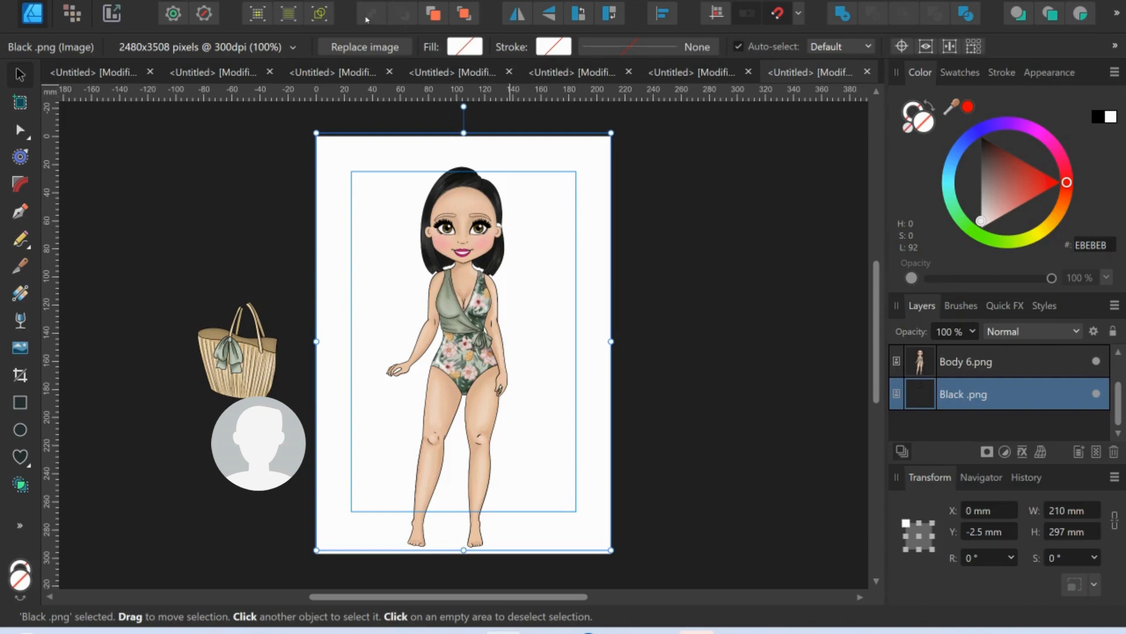
pyautogui.moveTo(433, 13)
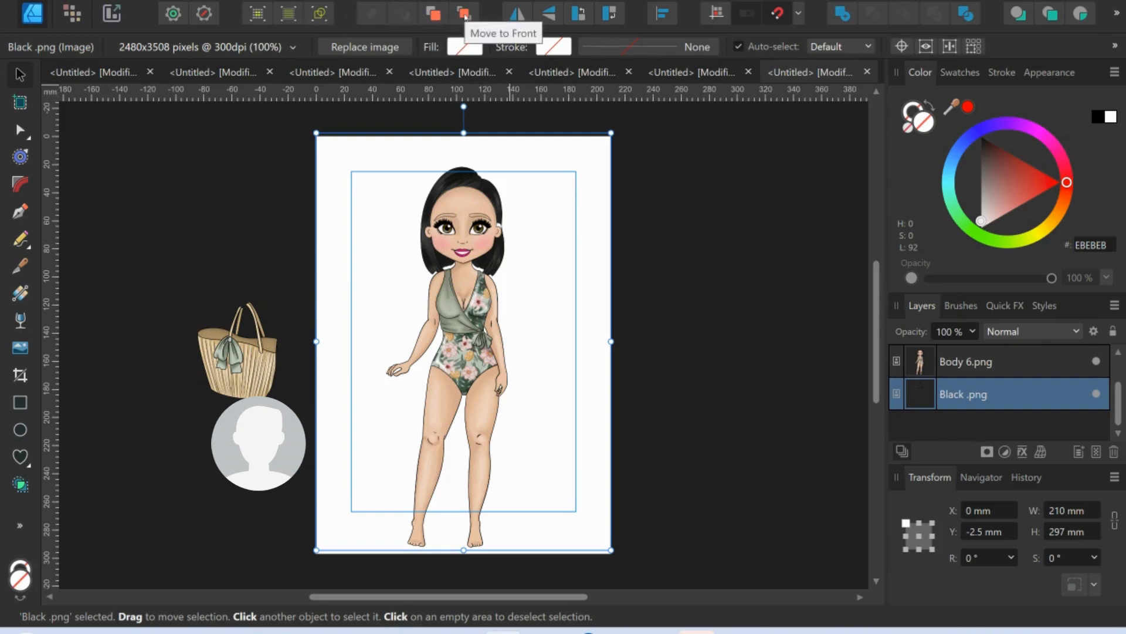
pyautogui.moveTo(462, 12)
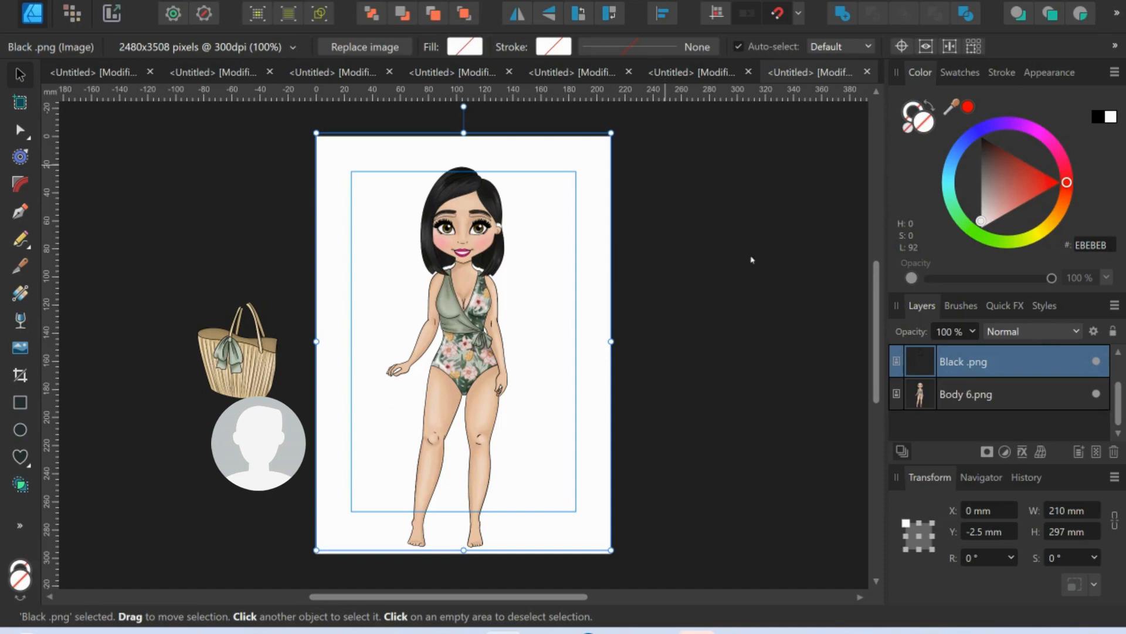
pyautogui.moveTo(951, 401)
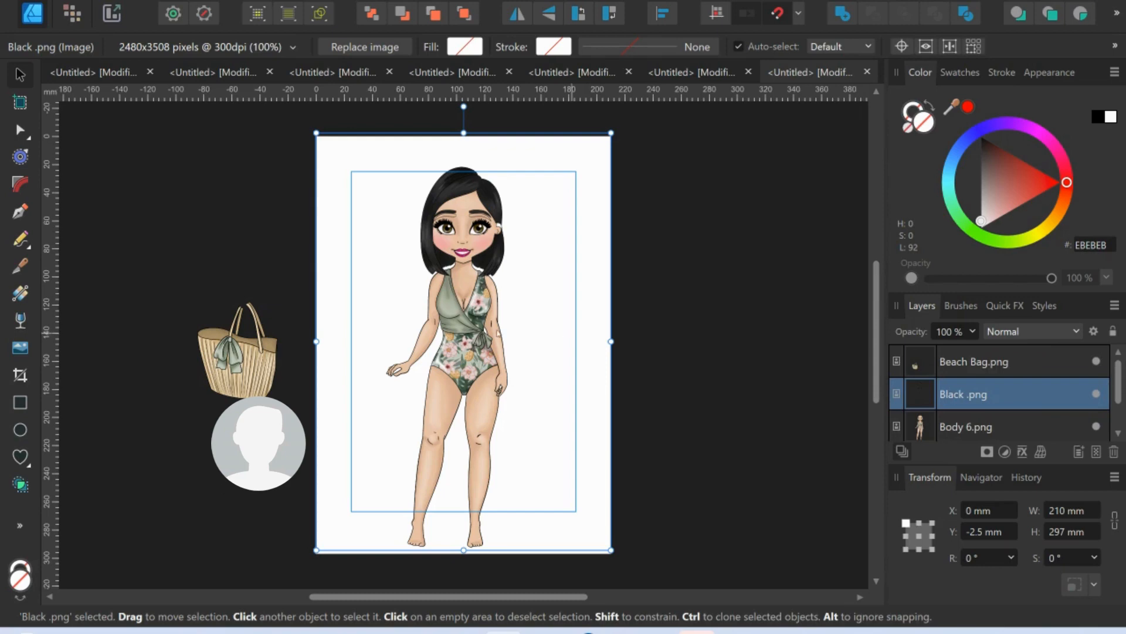
# Place A4 Background.png, the palm-tree beach scene, onto the canvas
pyautogui.click(975, 361)
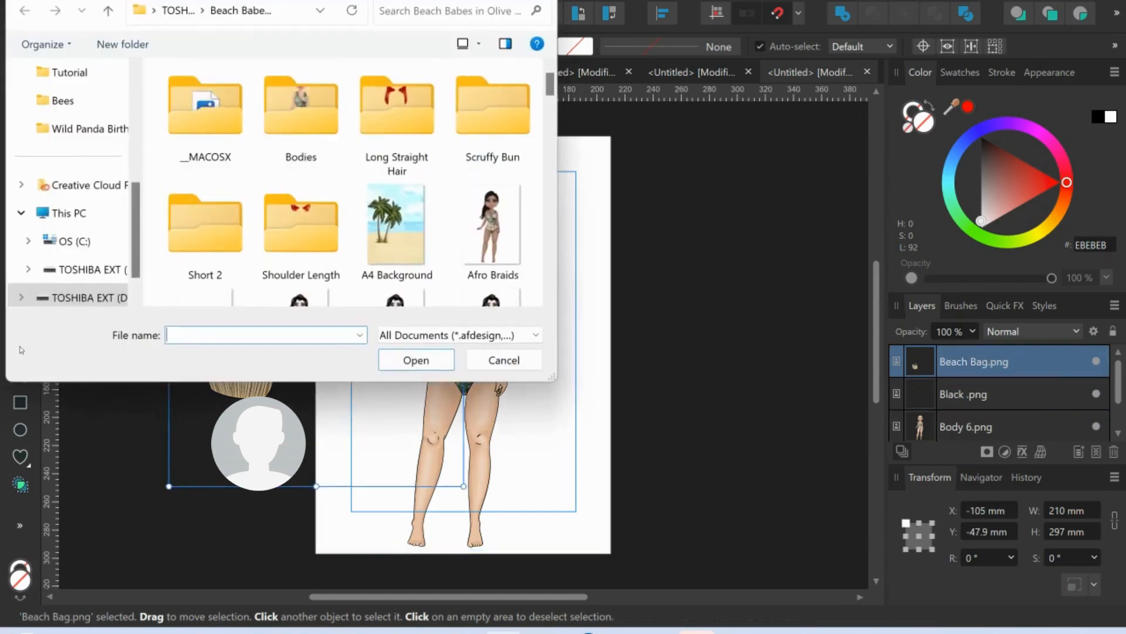
pyautogui.click(396, 224)
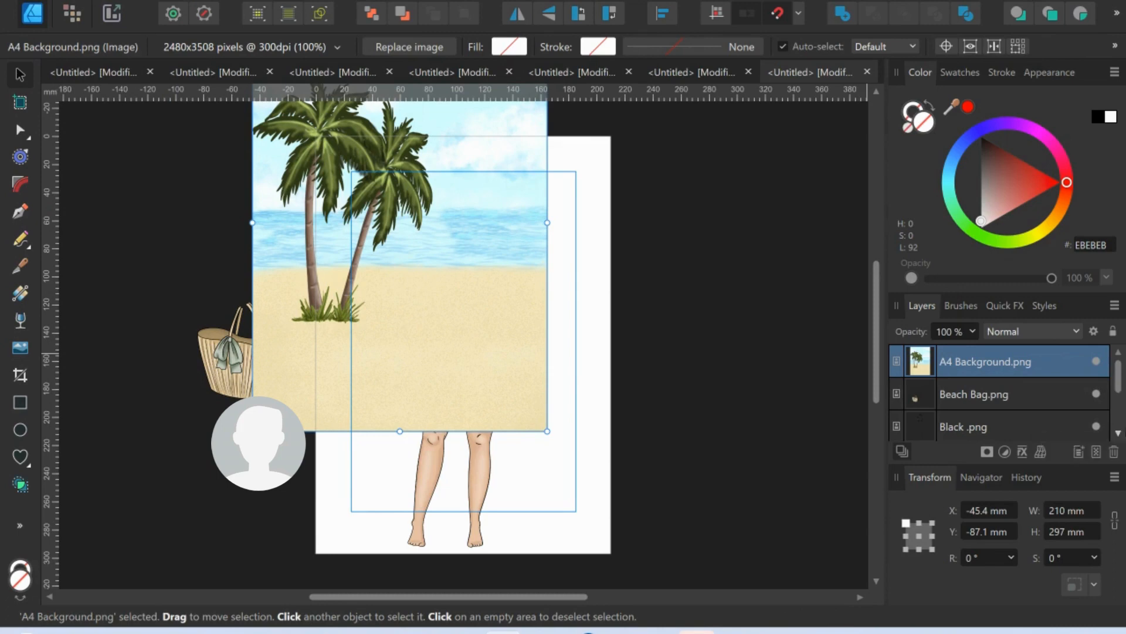
pyautogui.scroll(-3)
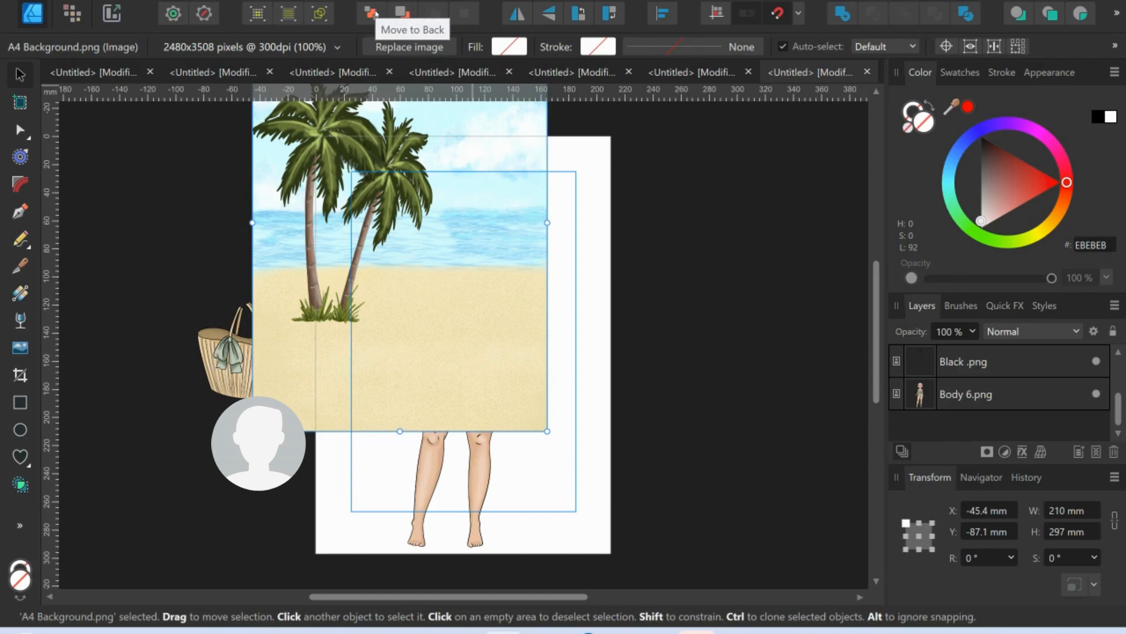
# Move the A4 Background image to the back, behind Body 6
pyautogui.click(370, 13)
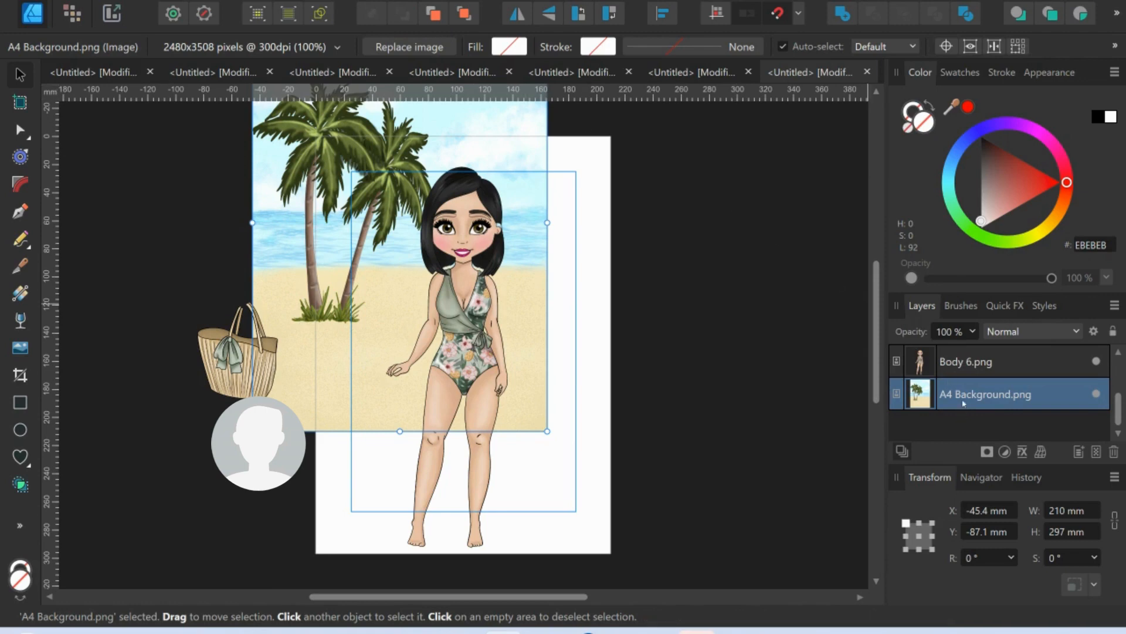
pyautogui.moveTo(986, 395)
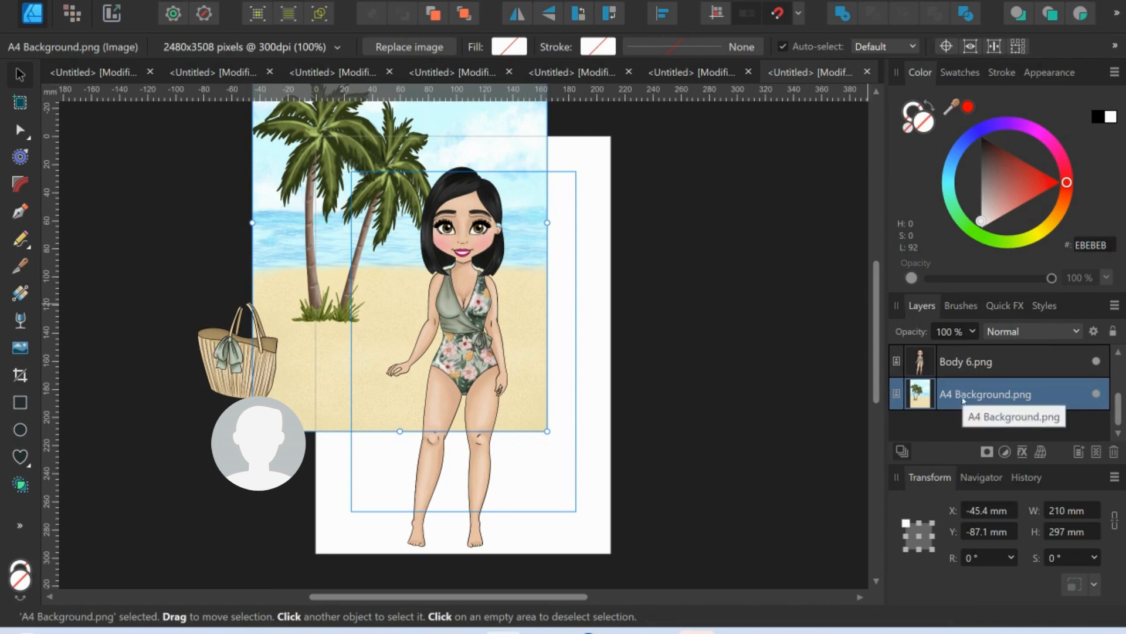
pyautogui.moveTo(661, 5)
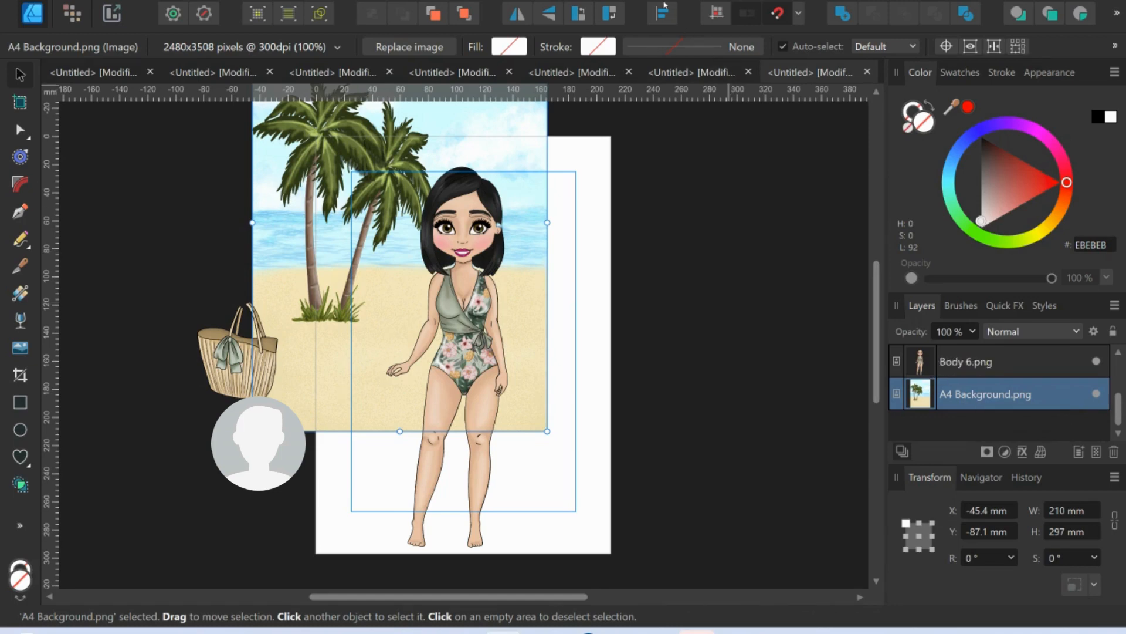
# Align the background with Align Center and Align Middle on the A4 page
pyautogui.click(659, 14)
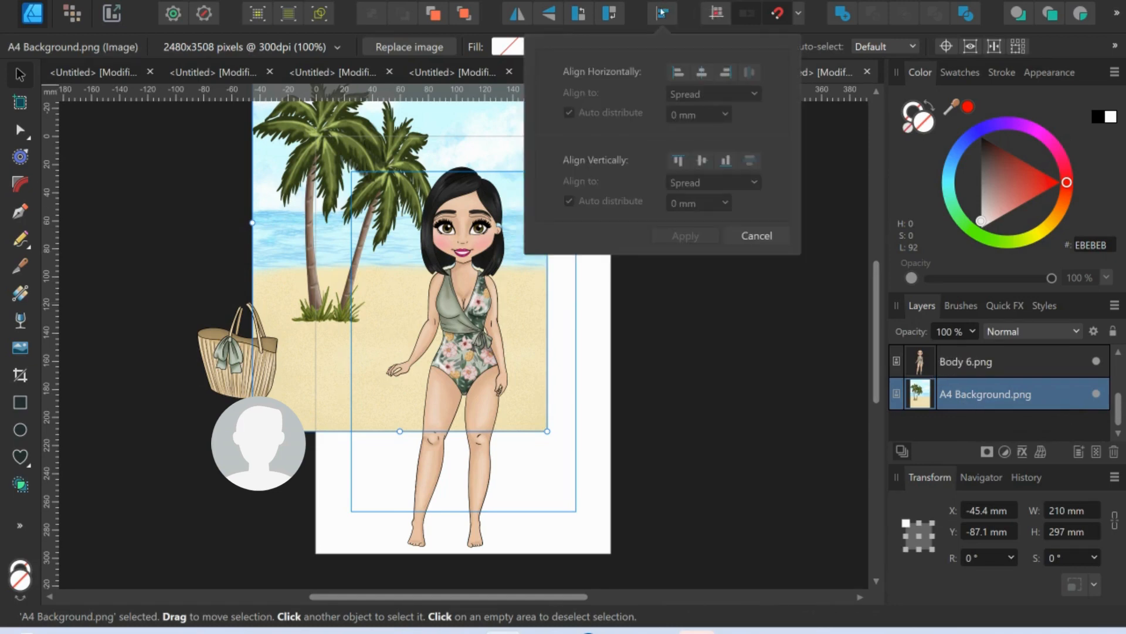
pyautogui.click(702, 71)
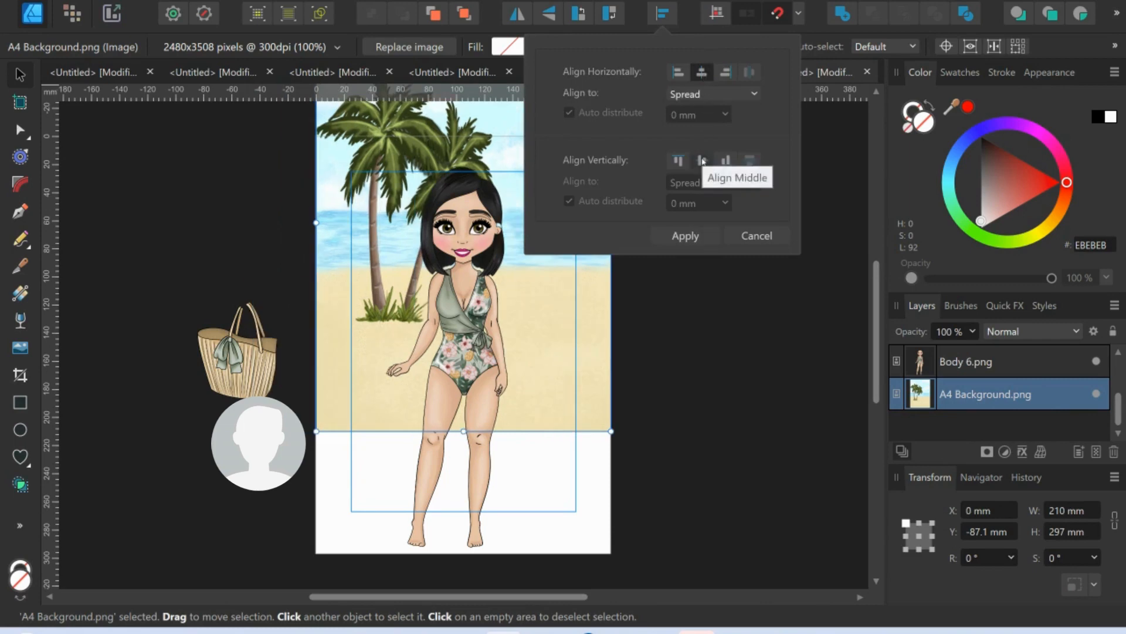
pyautogui.click(701, 159)
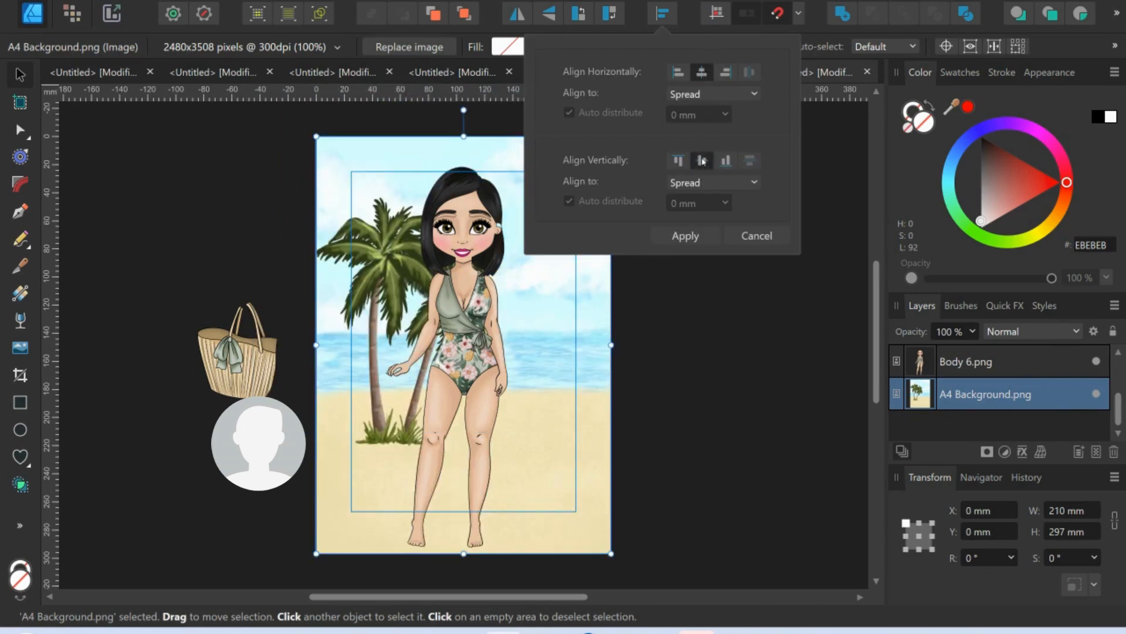
pyautogui.click(684, 236)
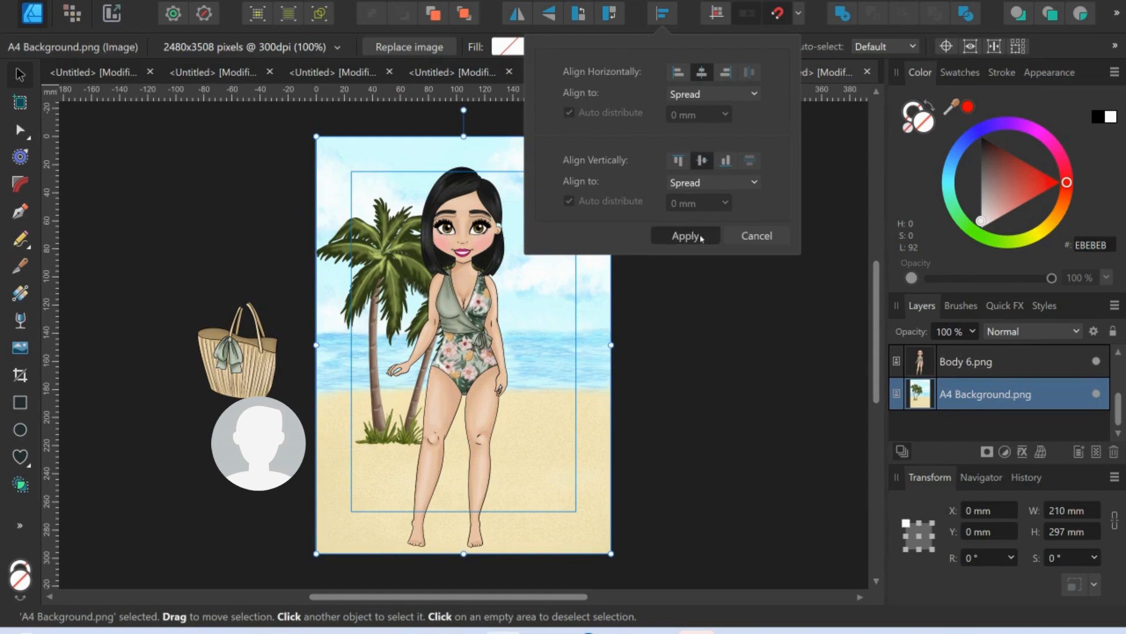
pyautogui.click(684, 235)
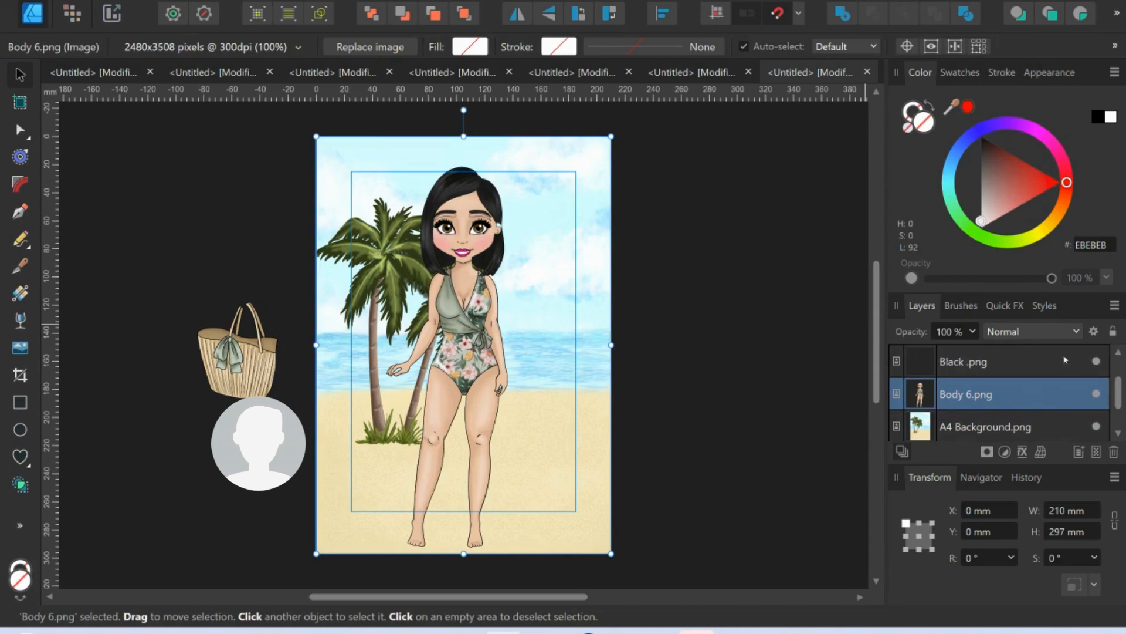
# Select body, Black hair and Beach Bag, align middles, and drag them right of the palms
pyautogui.click(963, 361)
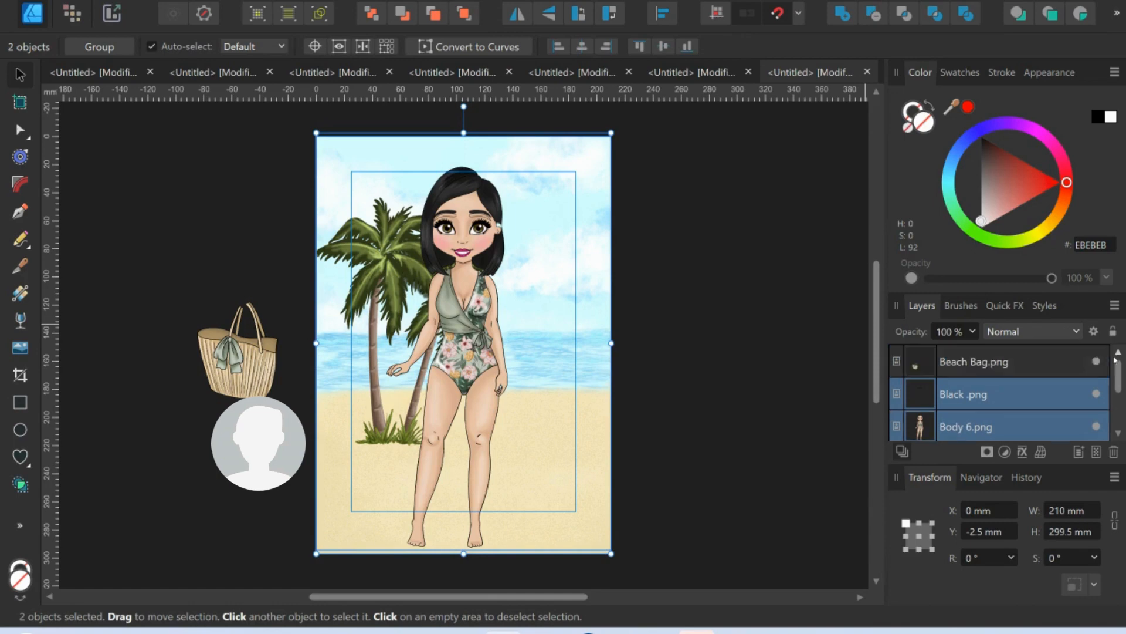
pyautogui.click(976, 362)
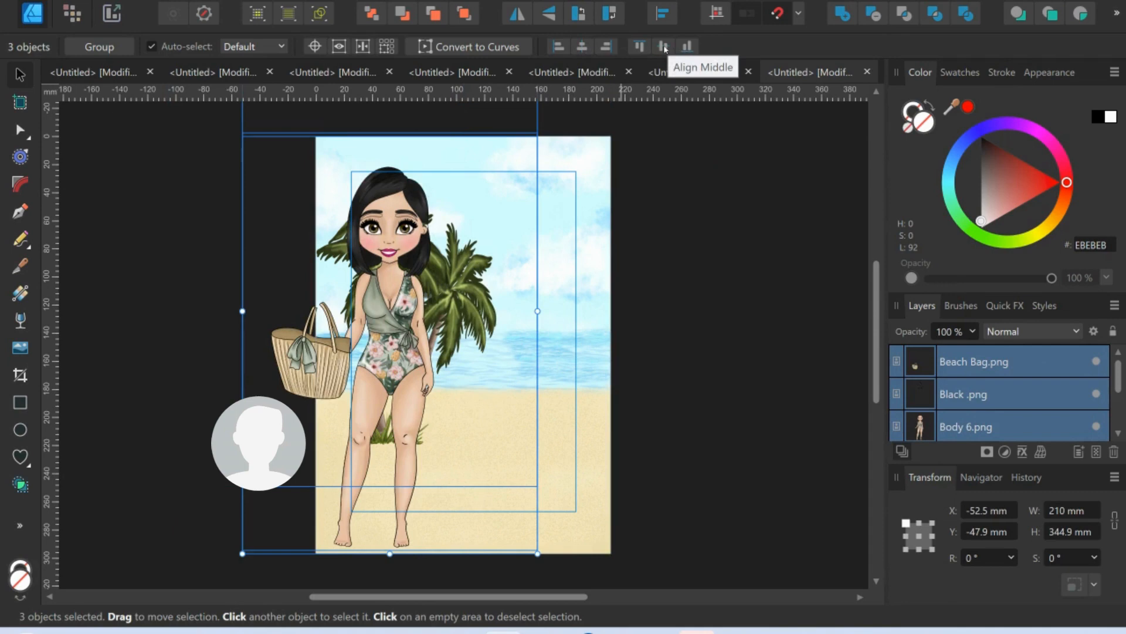
pyautogui.click(661, 45)
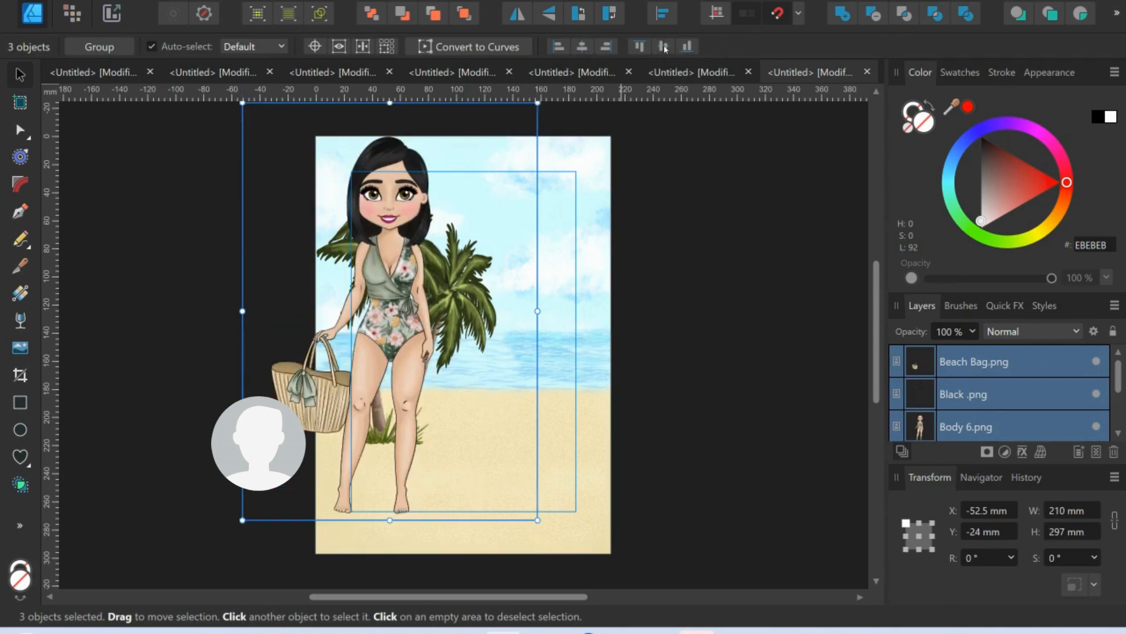
pyautogui.moveTo(925, 402)
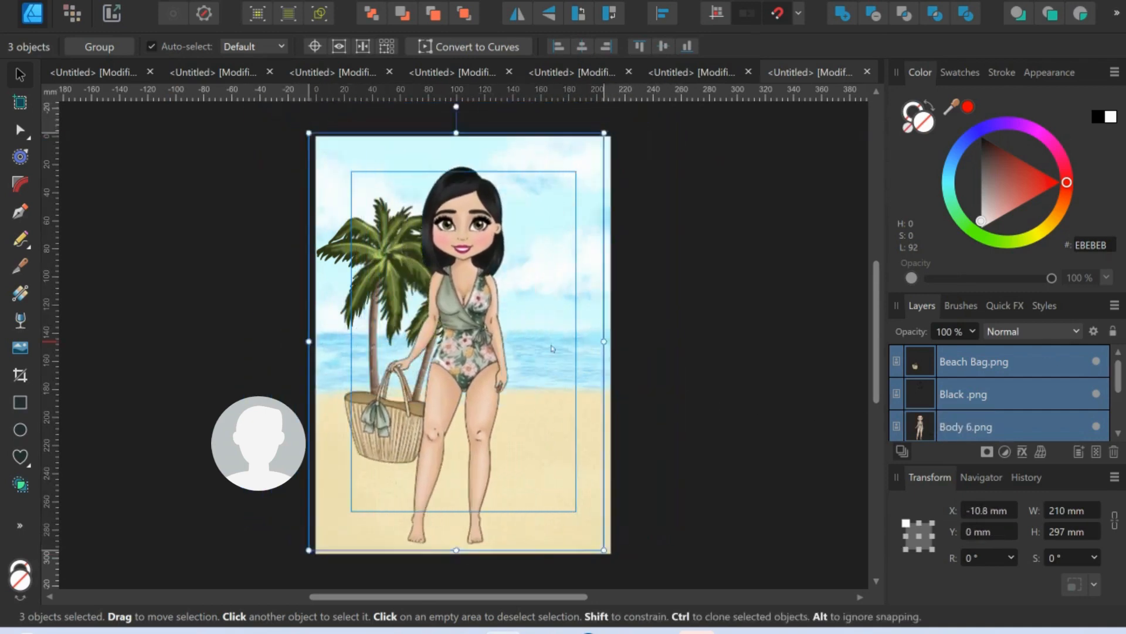
pyautogui.moveTo(457, 342); pyautogui.dragTo(549, 356)
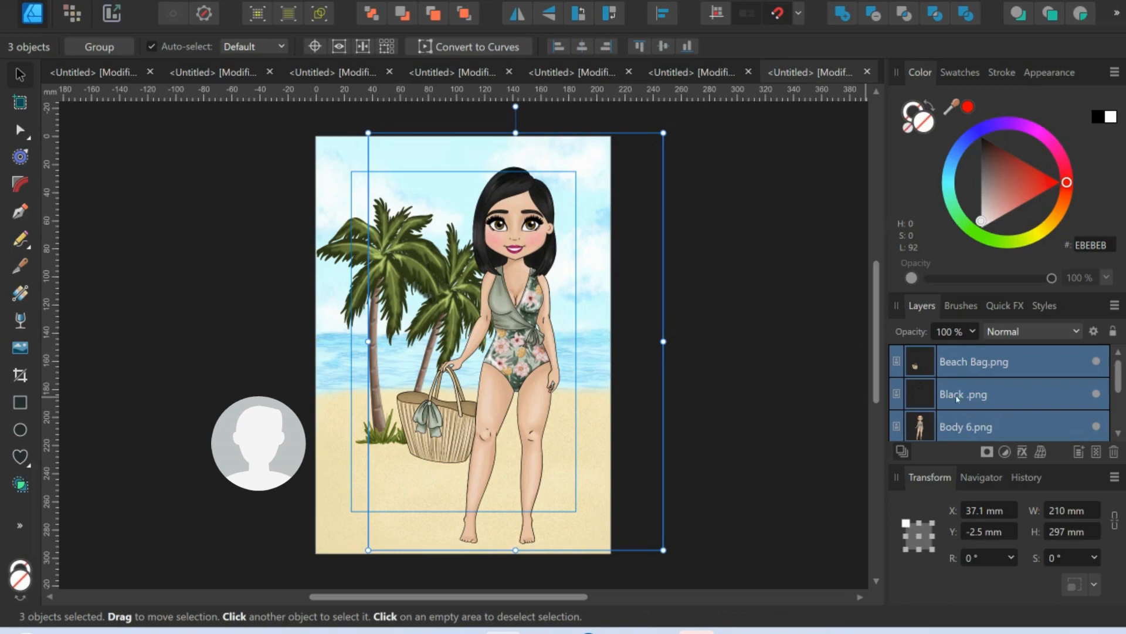
pyautogui.moveTo(957, 426)
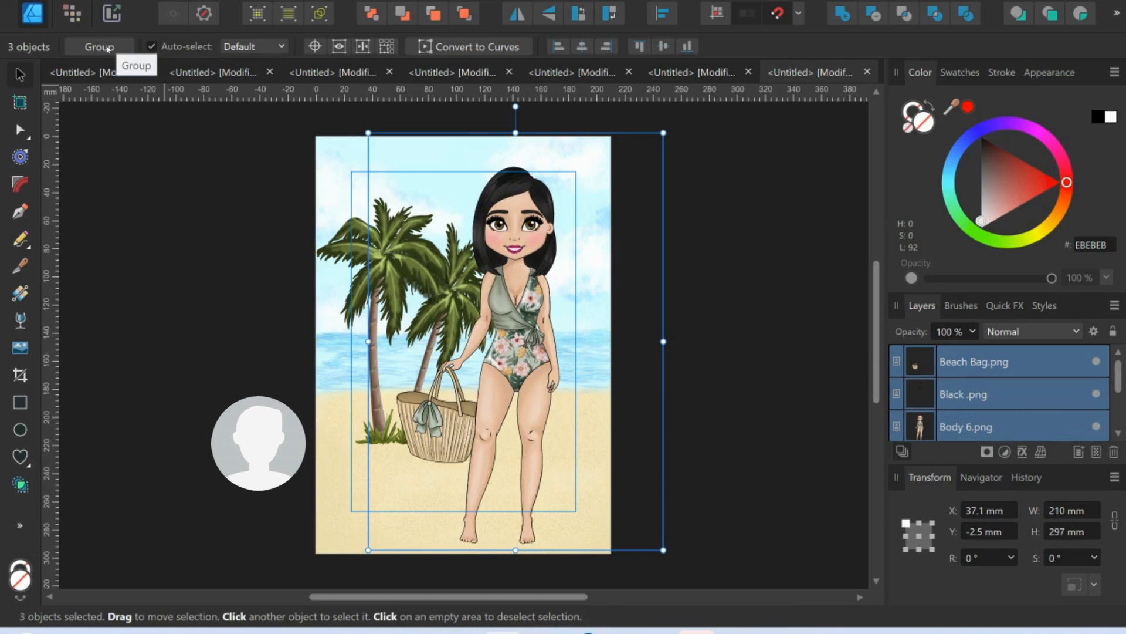
# Group Body 6, Black.png and Beach Bag.png into a single group
pyautogui.click(99, 46)
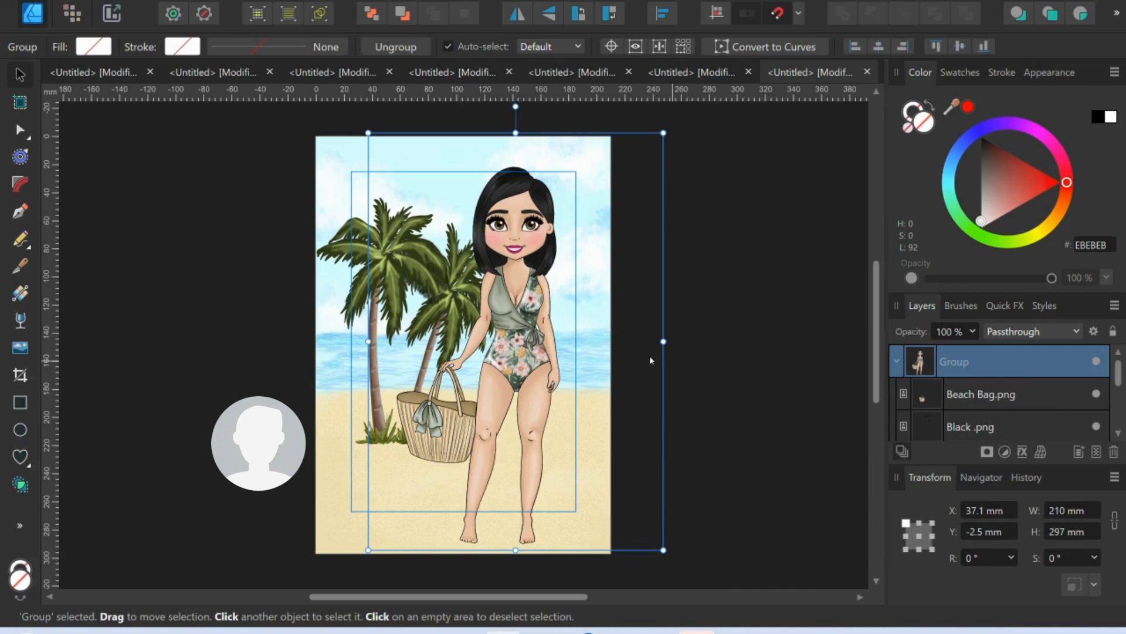
# Resize the doll group by its corner handles to fit on the sand beside the palms
pyautogui.moveTo(514, 342); pyautogui.dragTo(498, 341)
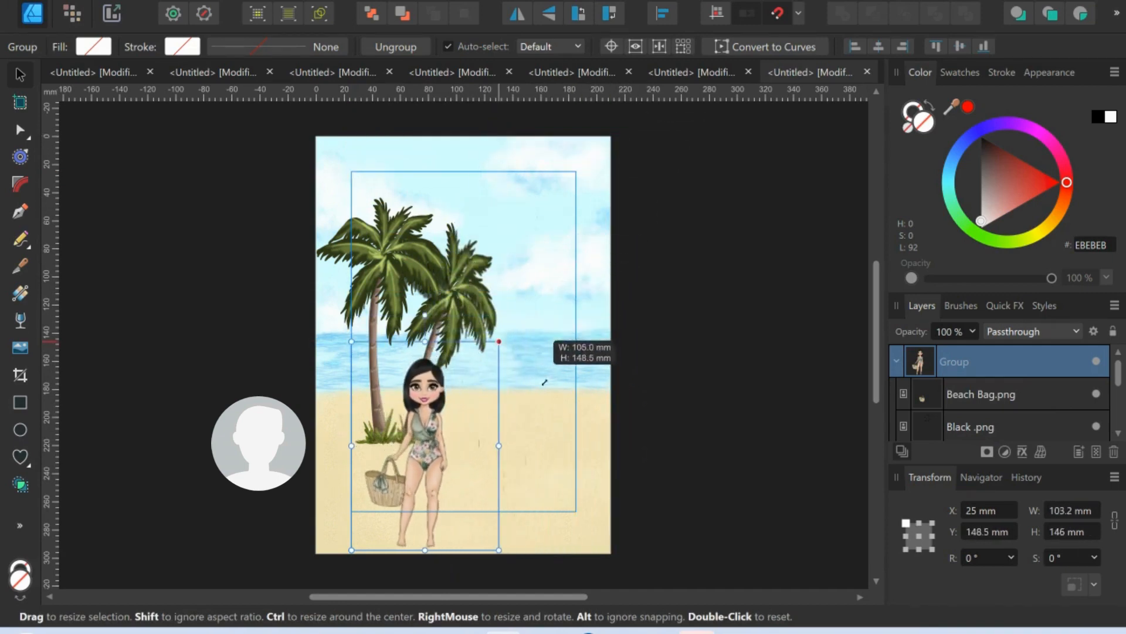
pyautogui.moveTo(500, 342); pyautogui.dragTo(611, 183)
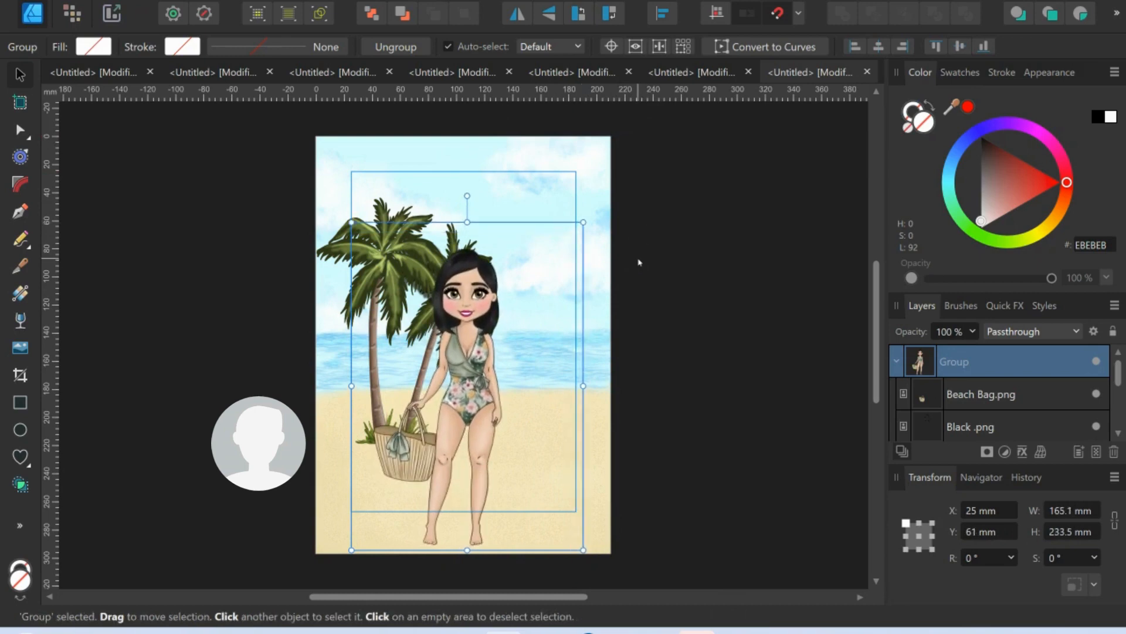
pyautogui.moveTo(1116, 511)
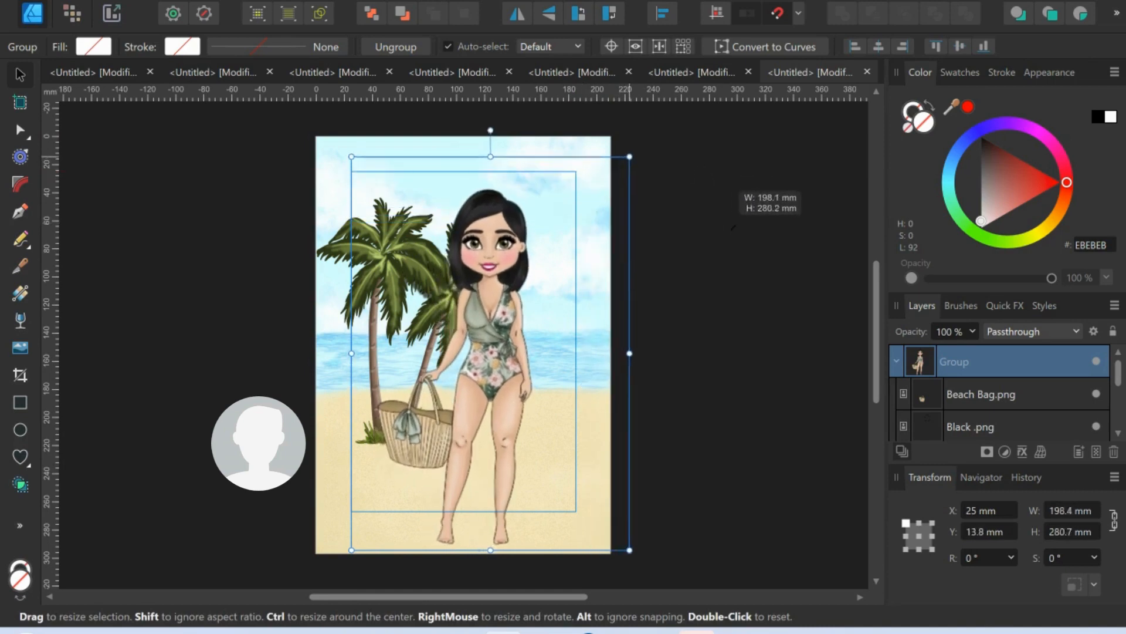
pyautogui.moveTo(628, 550); pyautogui.dragTo(510, 550)
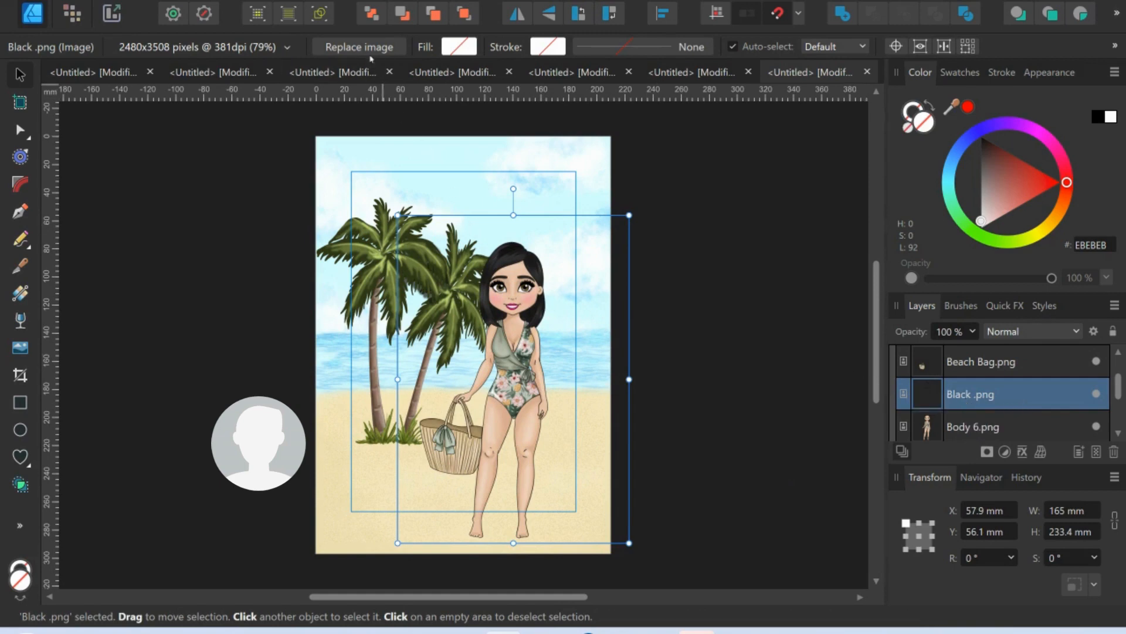
pyautogui.moveTo(359, 47)
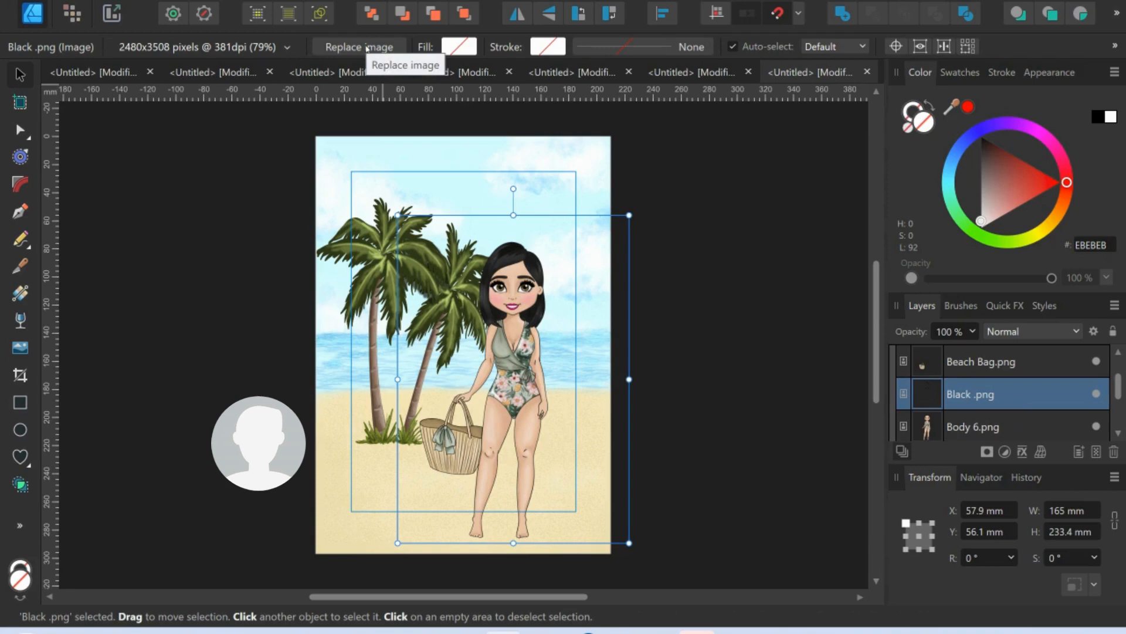
# Replace Black.png with Blonde.png from the Long Straight Hair folder
pyautogui.click(358, 46)
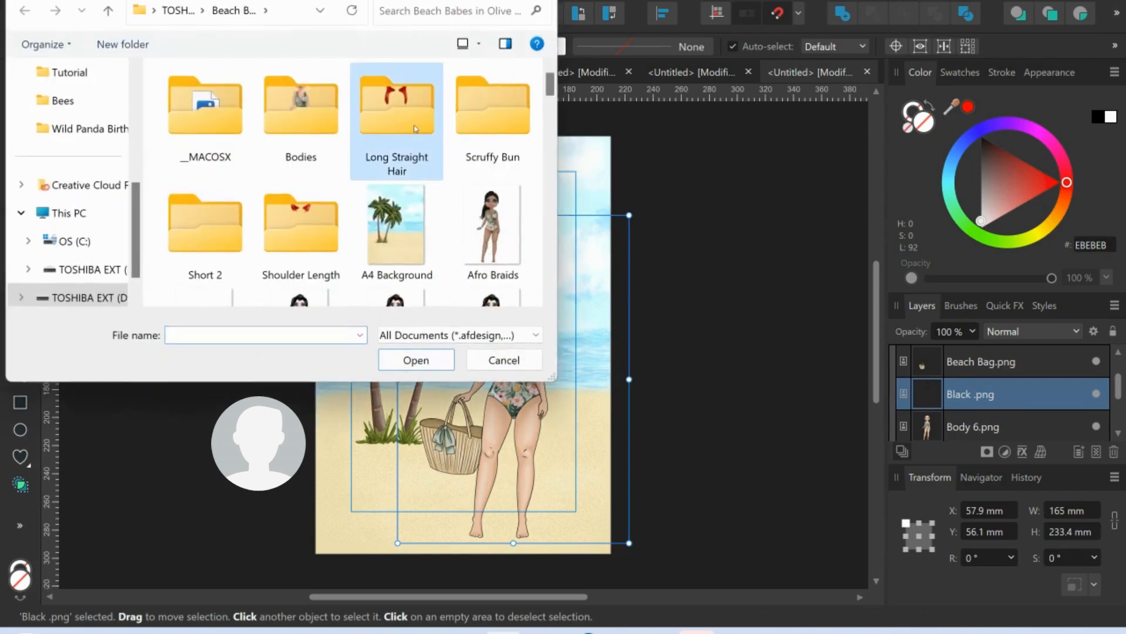
pyautogui.doubleClick(397, 105)
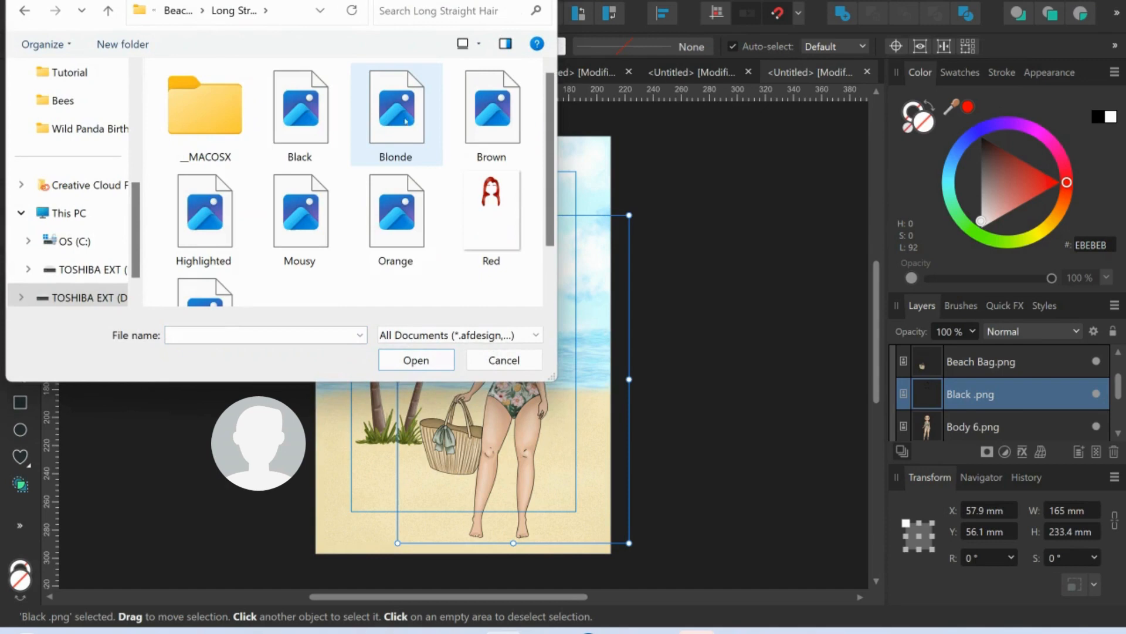
pyautogui.click(416, 360)
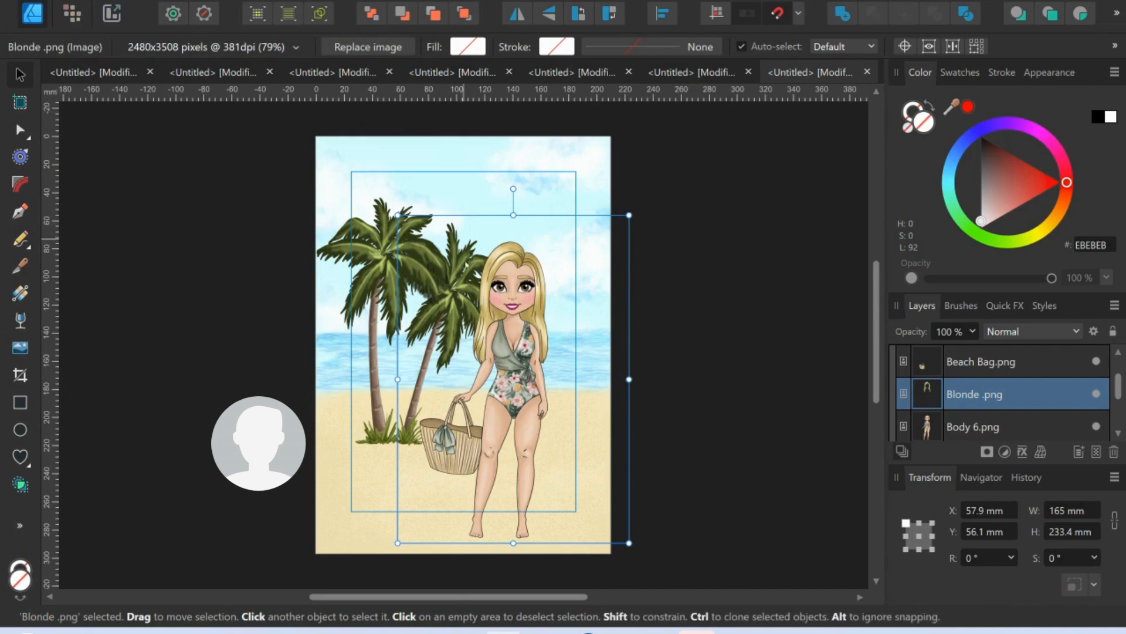
pyautogui.moveTo(460, 370)
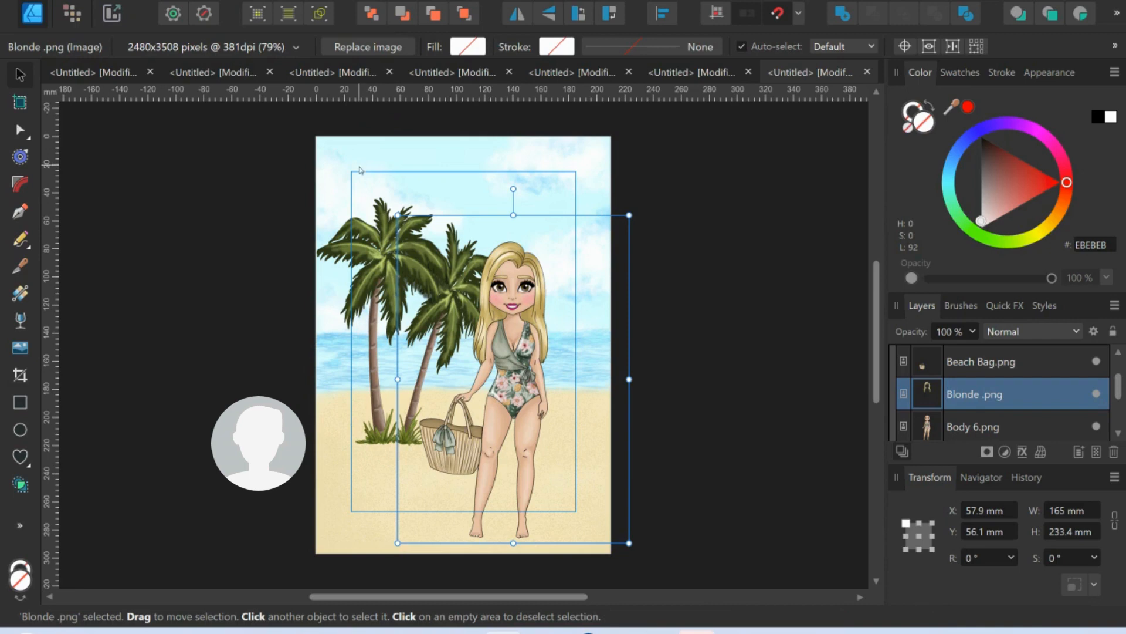
pyautogui.moveTo(371, 175)
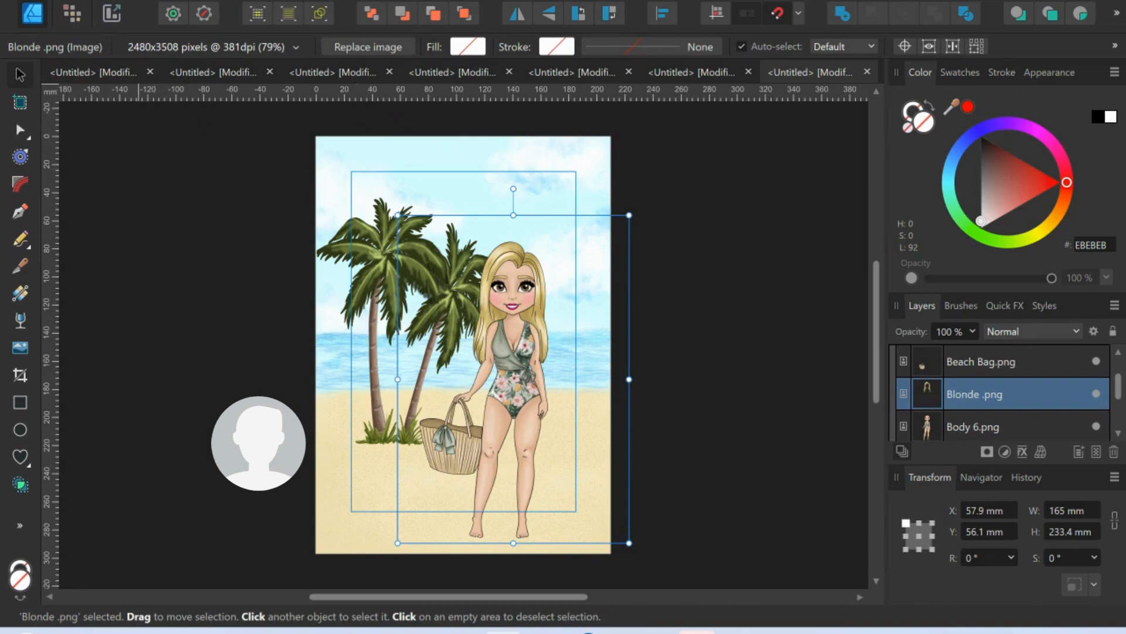
# Open File > Export and set the beach scene's output format to PNG
pyautogui.click(29, 7)
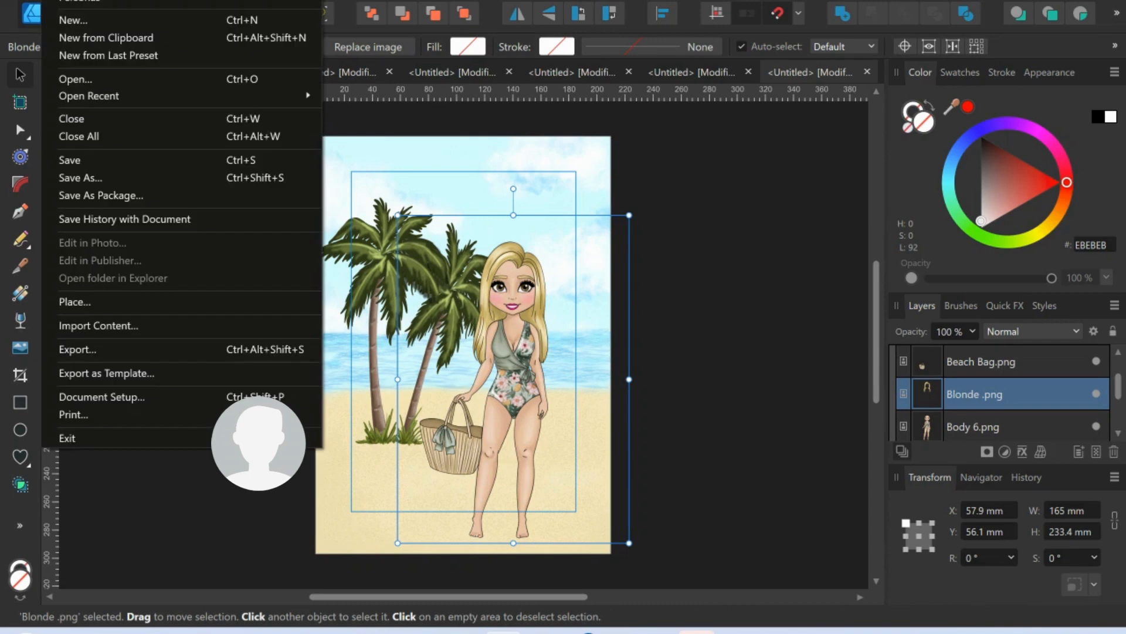
pyautogui.moveTo(116, 343)
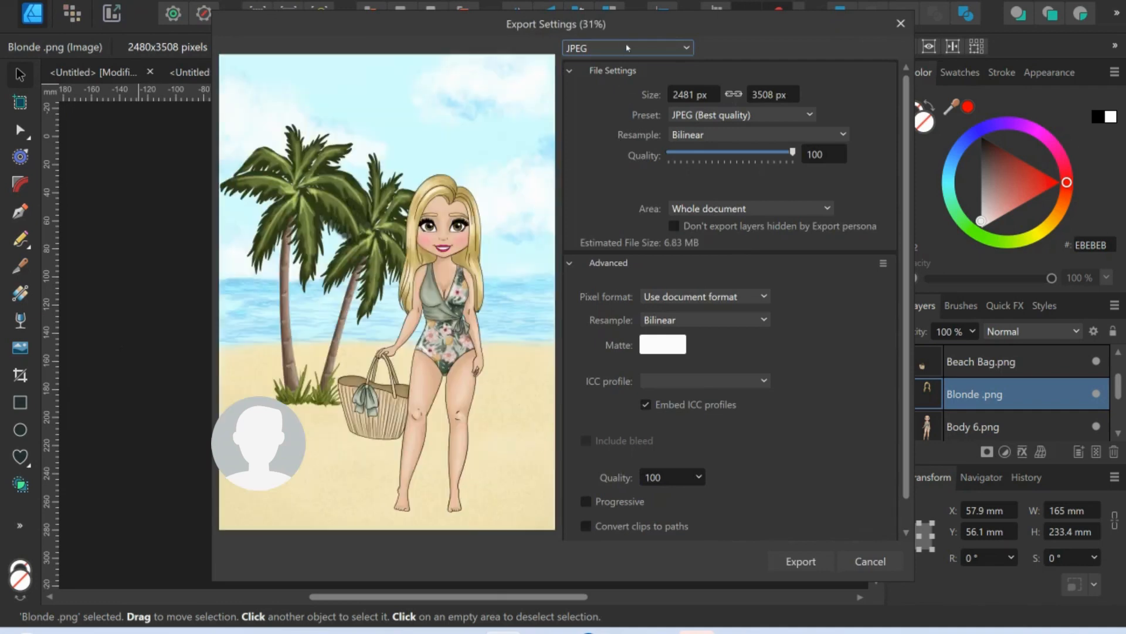
pyautogui.click(626, 48)
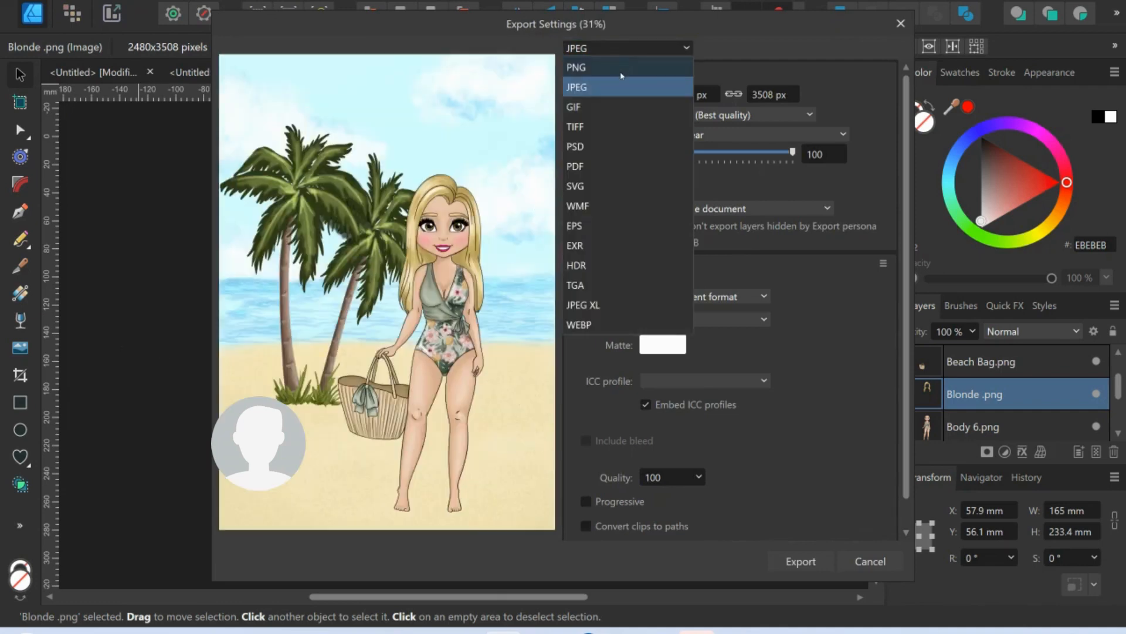
pyautogui.click(576, 67)
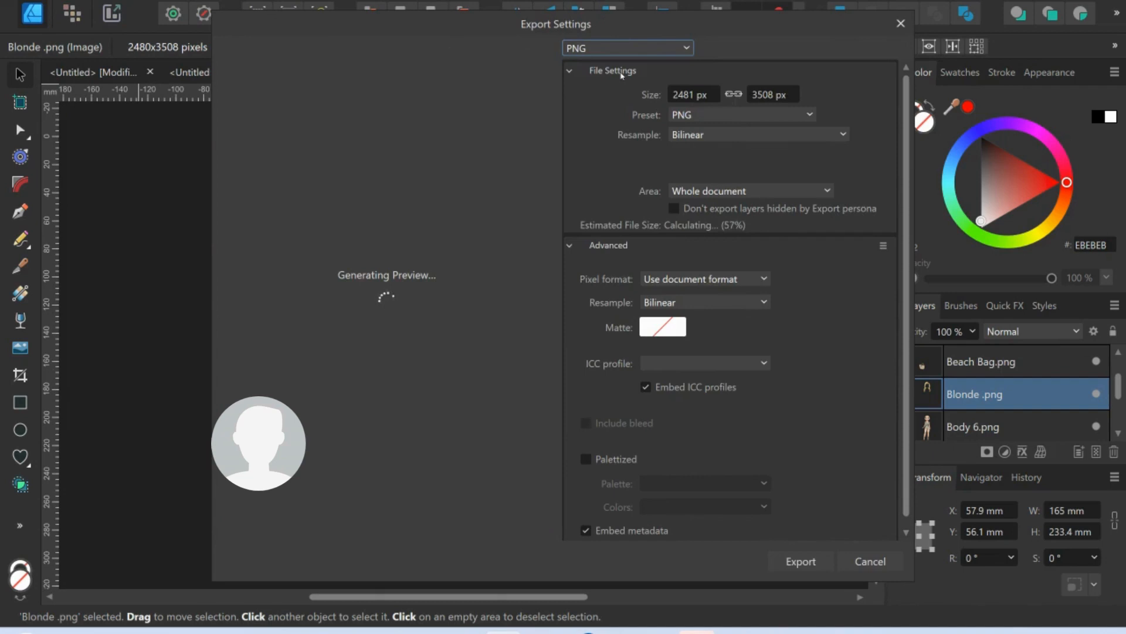